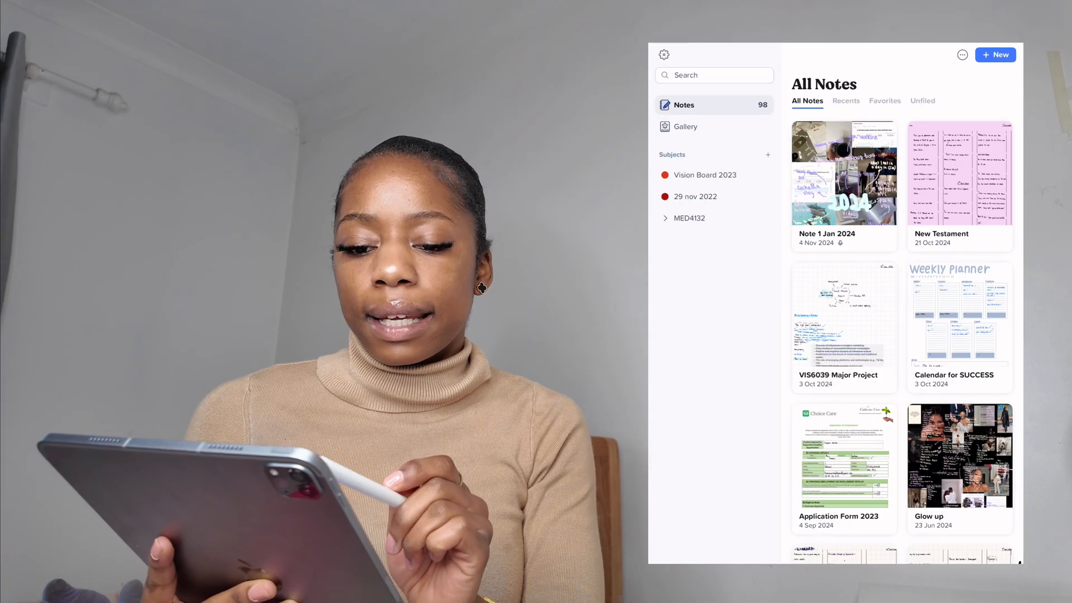
Create a new blank note from the All Notes library.
left_click(995, 55)
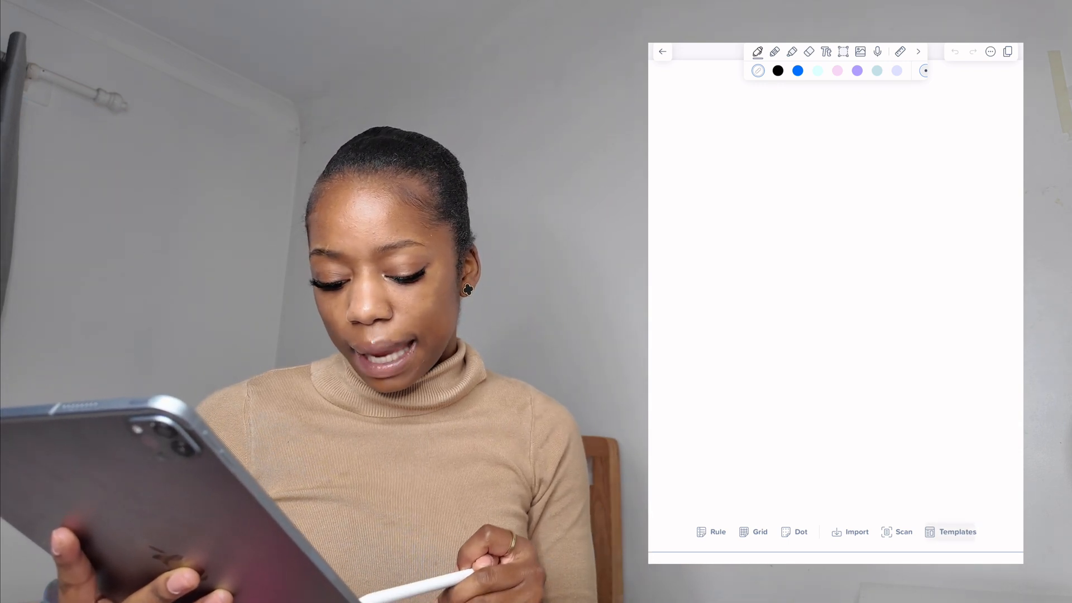
Choose the Grid basic template as the note's page background.
left_click(950, 530)
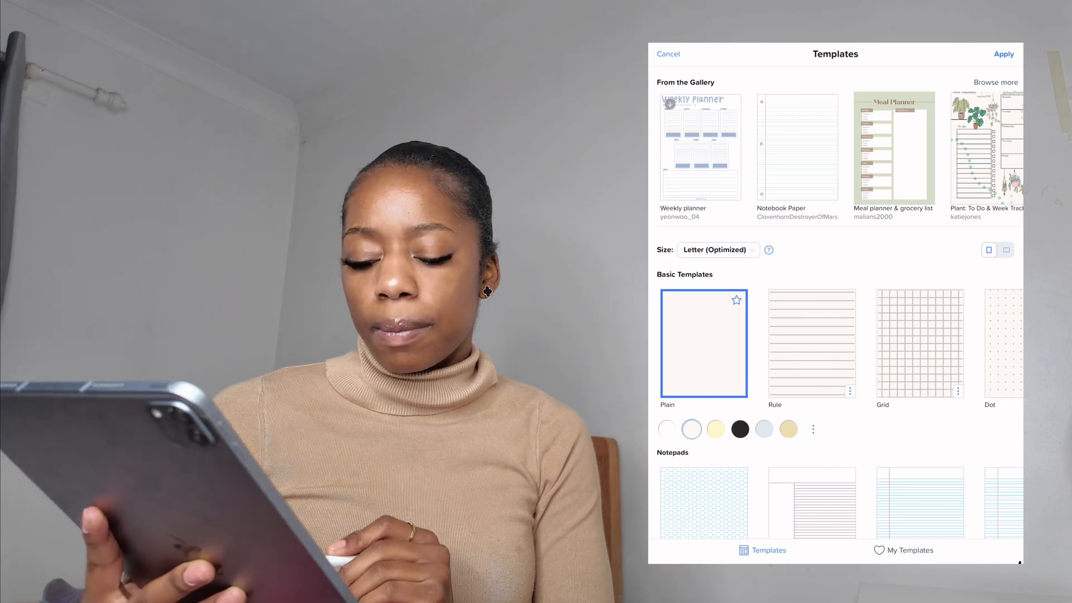
left_click(740, 429)
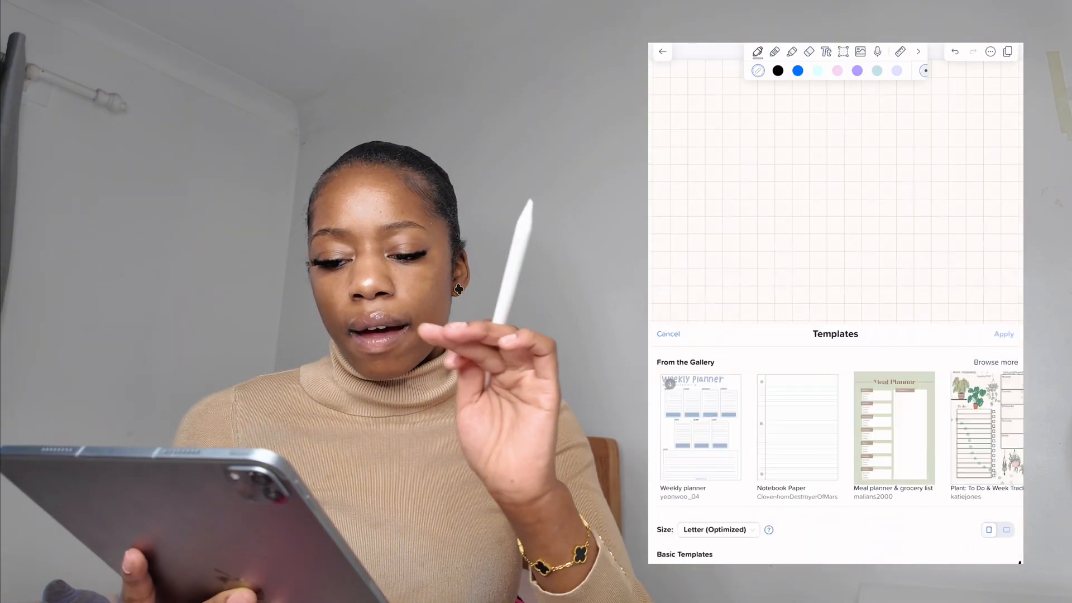
Begin editing the note's title field at the top of the page.
left_click(668, 334)
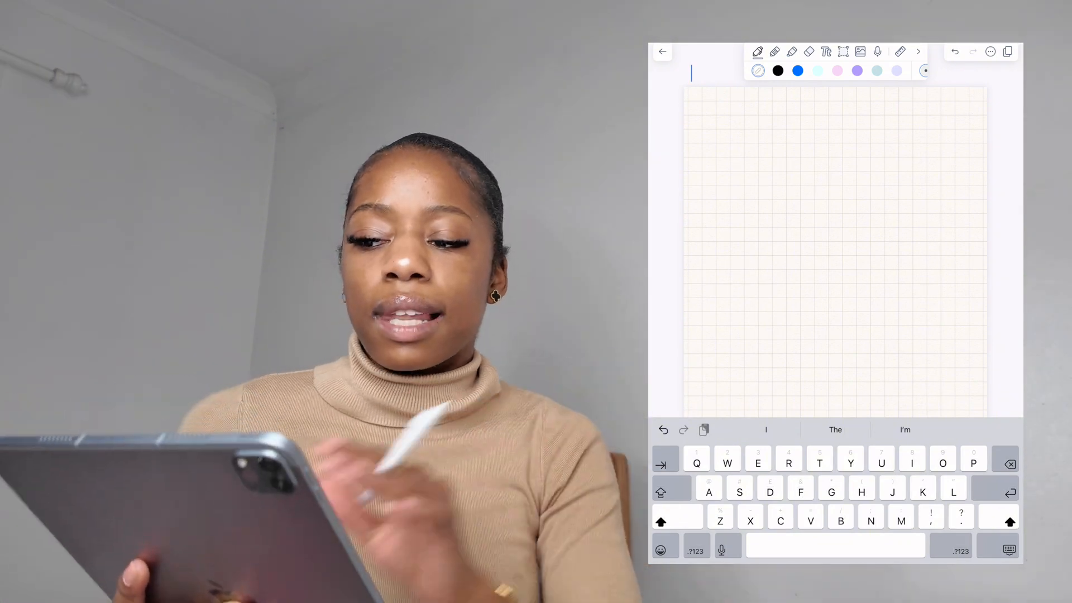
Name the note 'Notability Tutorial' and finish the title.
type("Notability")
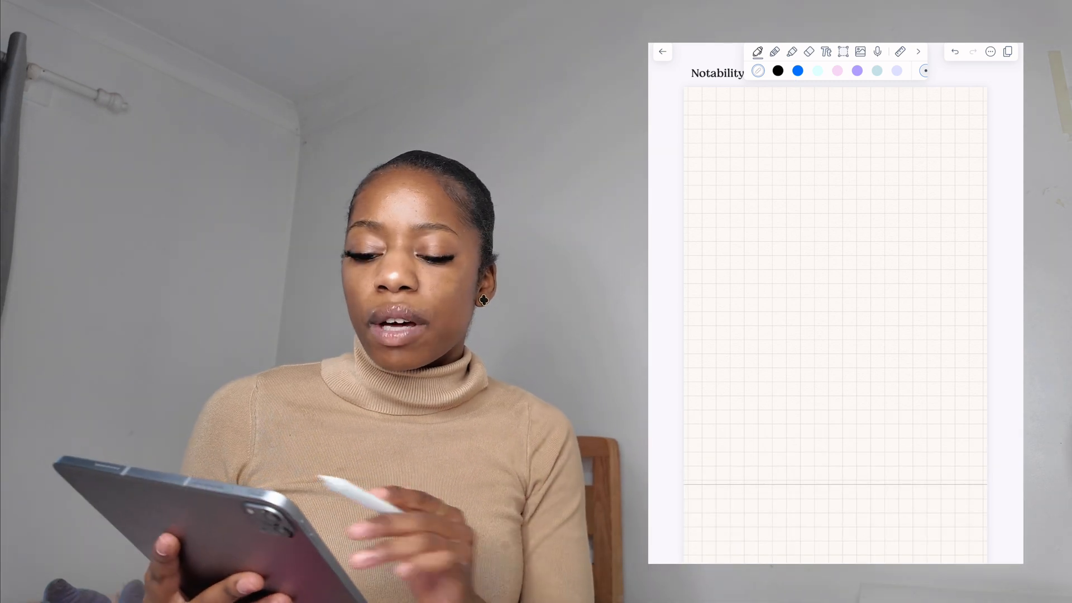
left_click(856, 71)
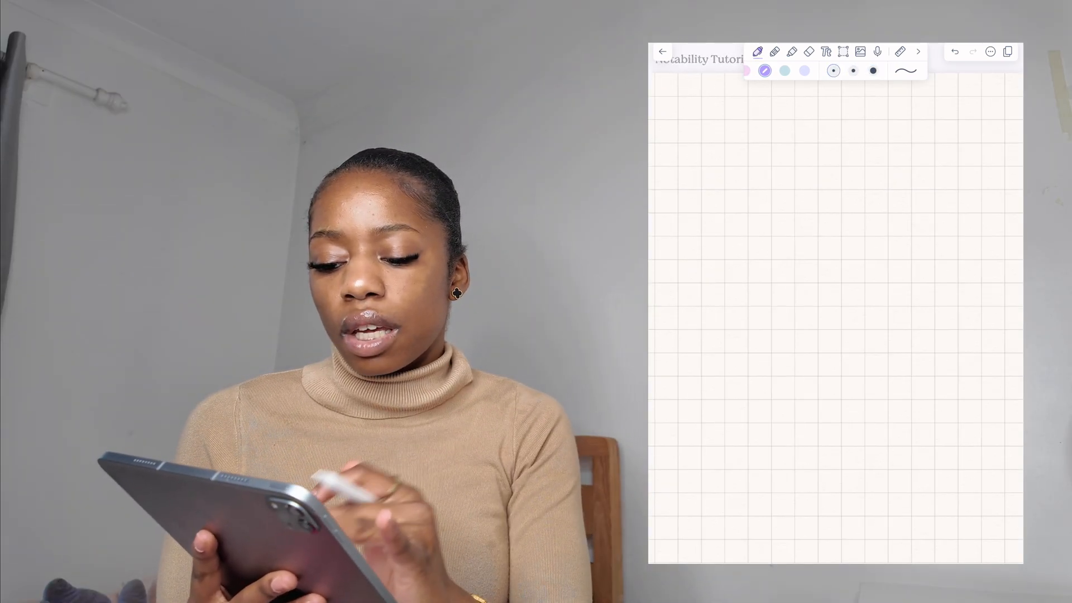
Test purple pen strokes, pick a thicker pen size and a smooth stroke style.
left_click_drag(662, 132, 716, 134)
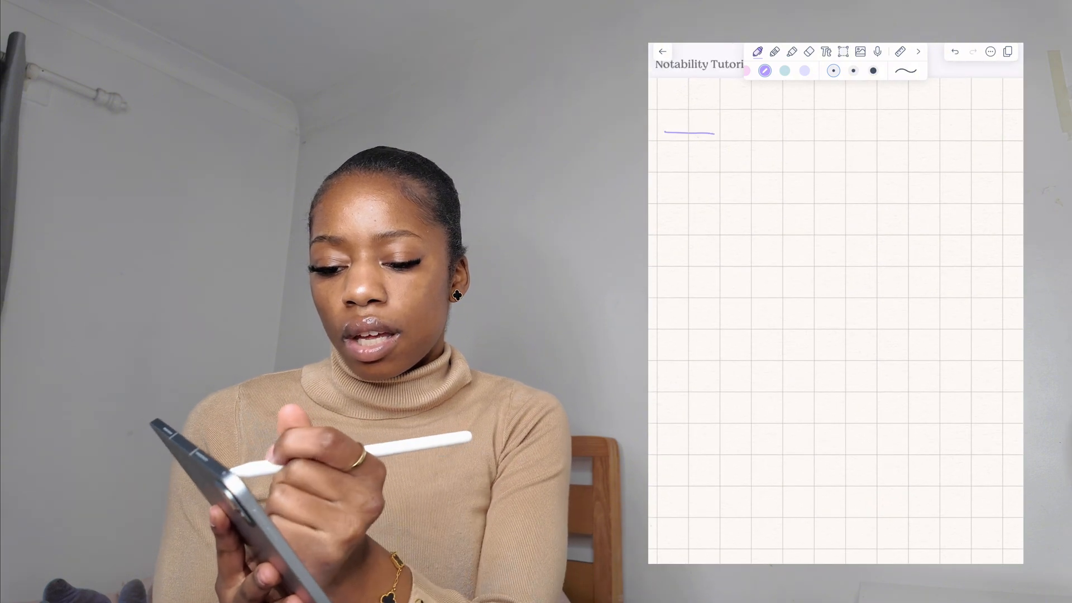
left_click_drag(664, 155, 715, 156)
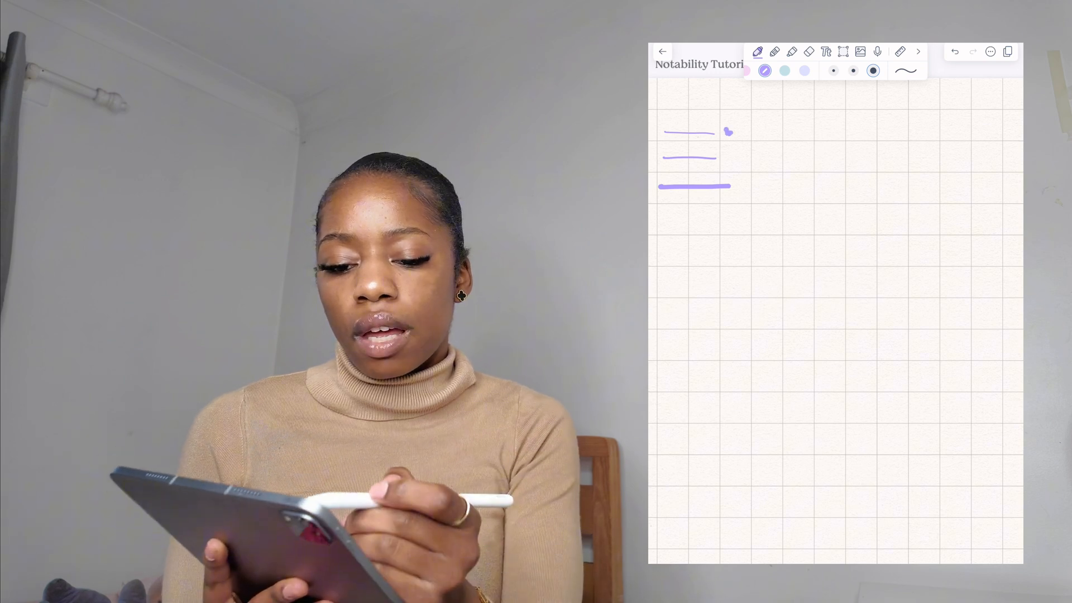
left_click(954, 51)
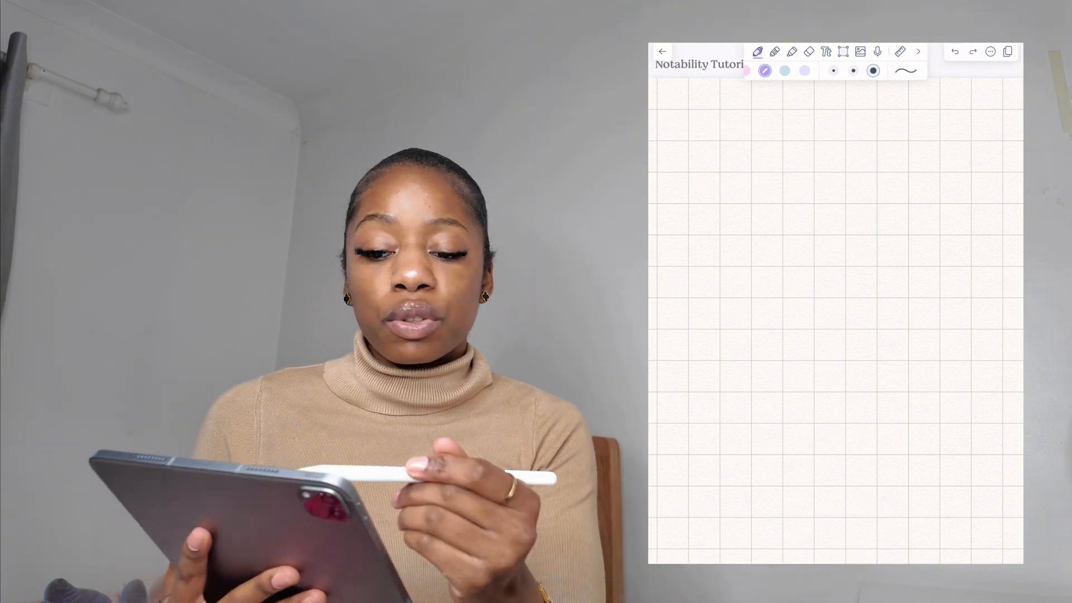
left_click(904, 70)
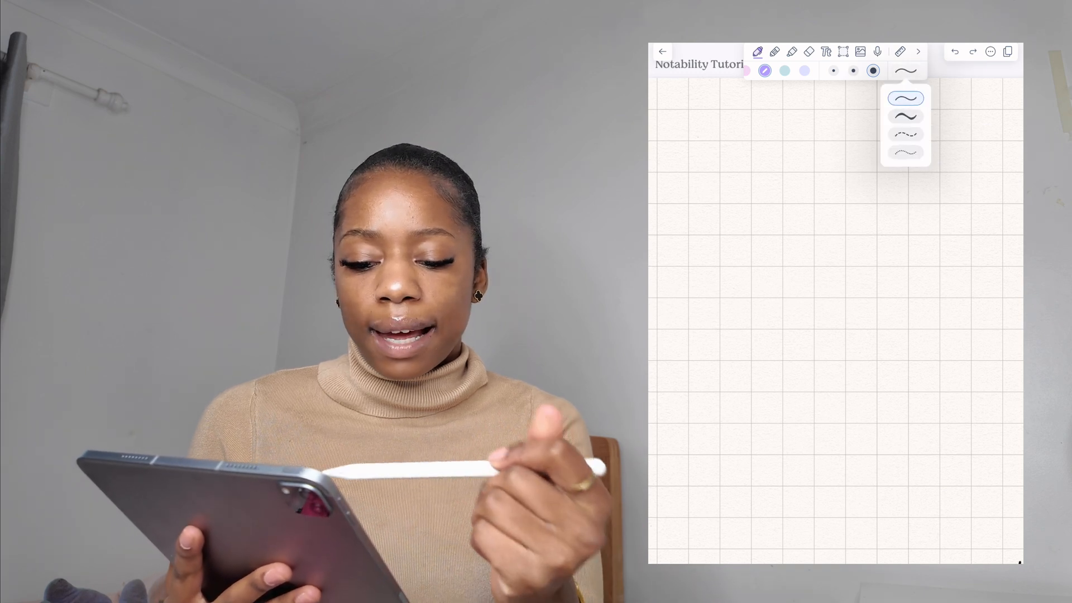
left_click(905, 116)
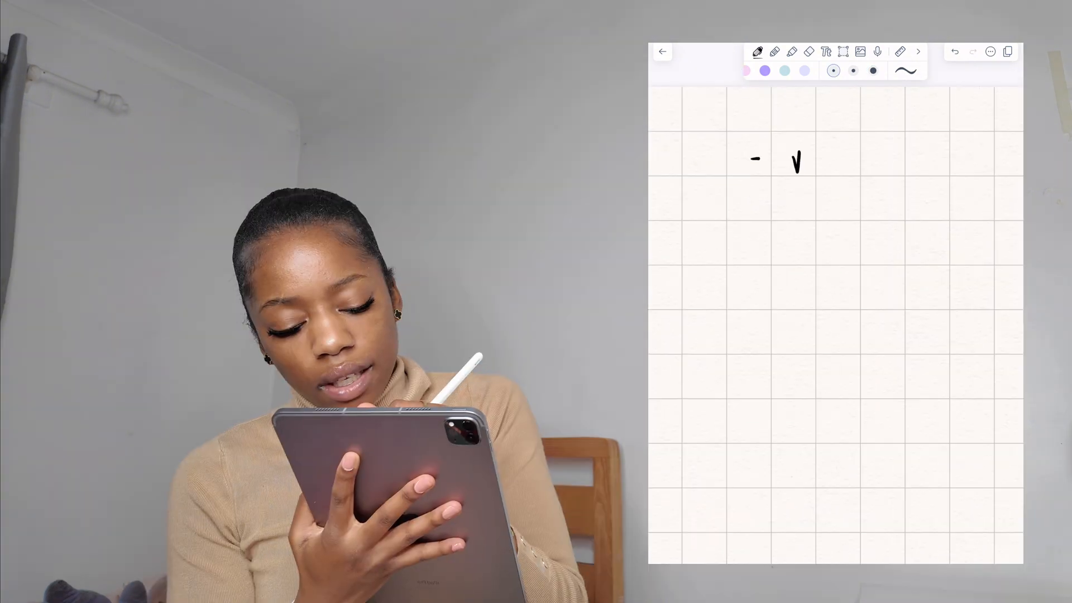
Handwrite the '- Notability -' heading and move it to the top centre with a boxed lasso.
type("Notability Tutoriwl")
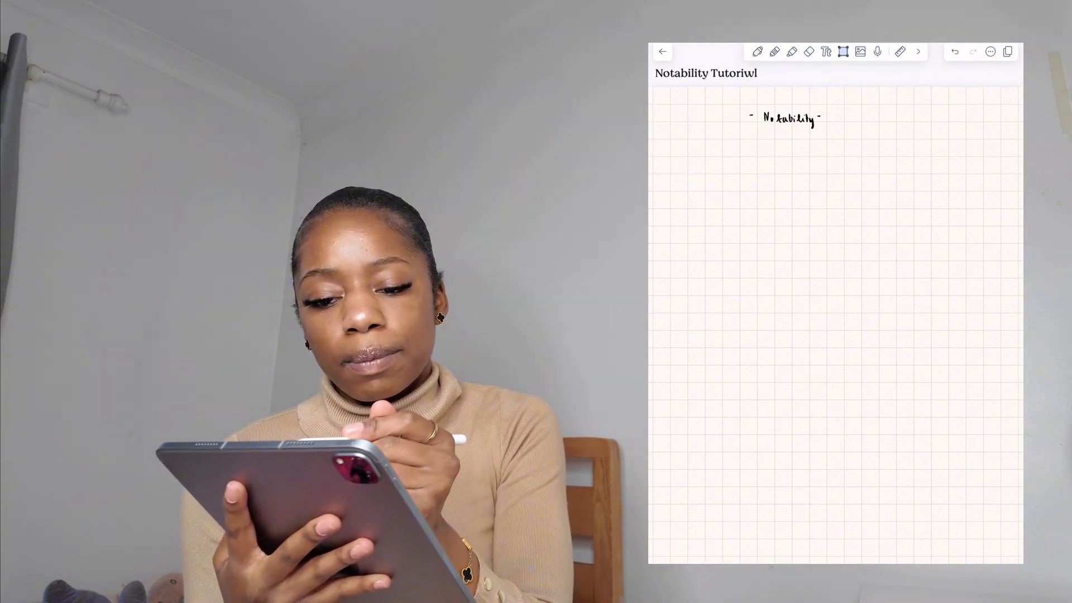
left_click(843, 51)
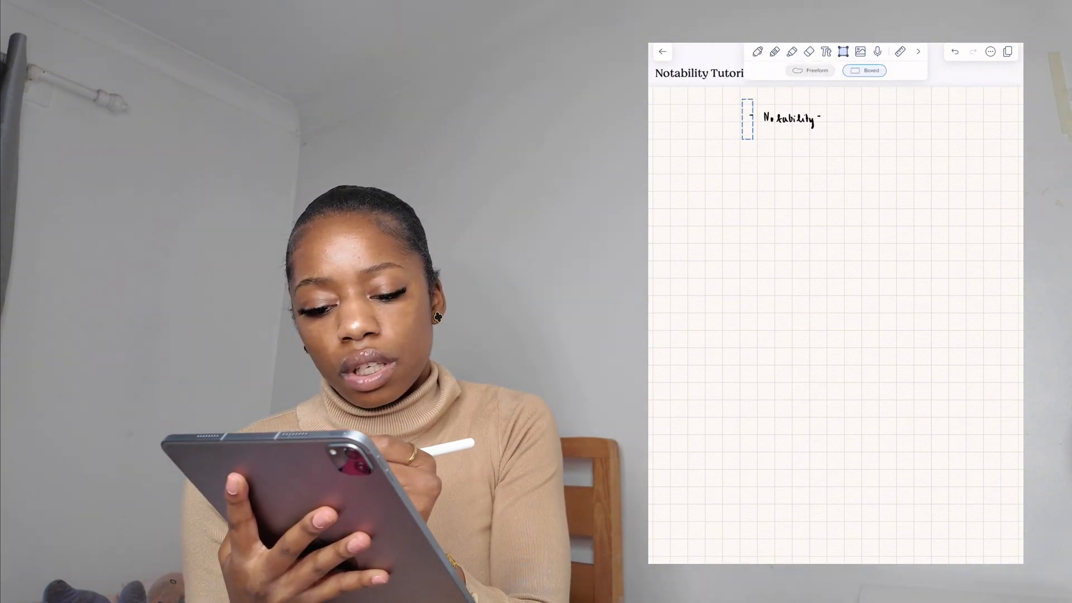
left_click(792, 118)
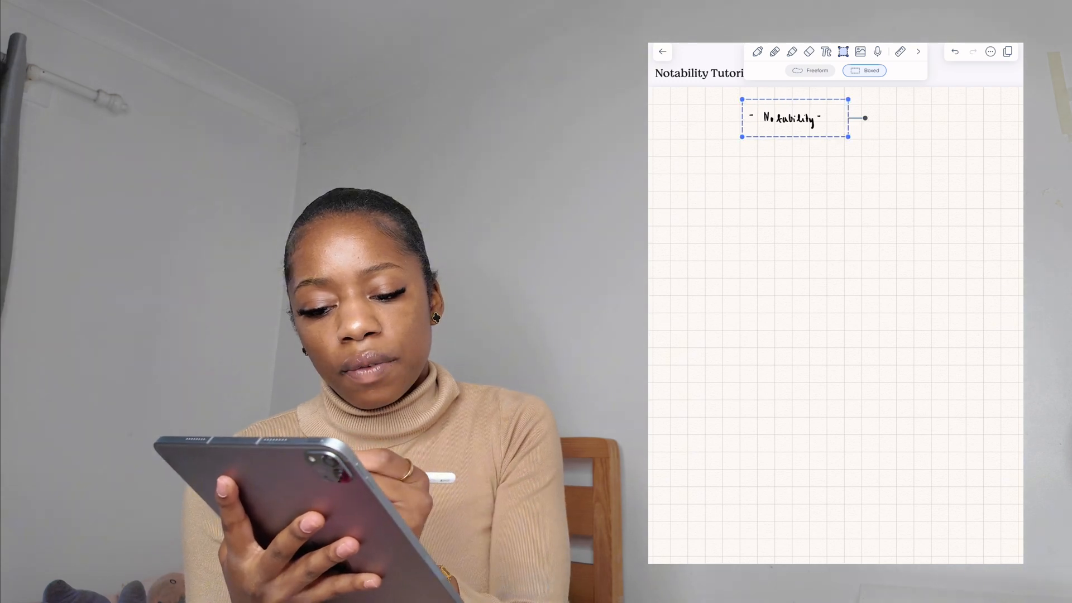
left_click_drag(795, 119, 852, 116)
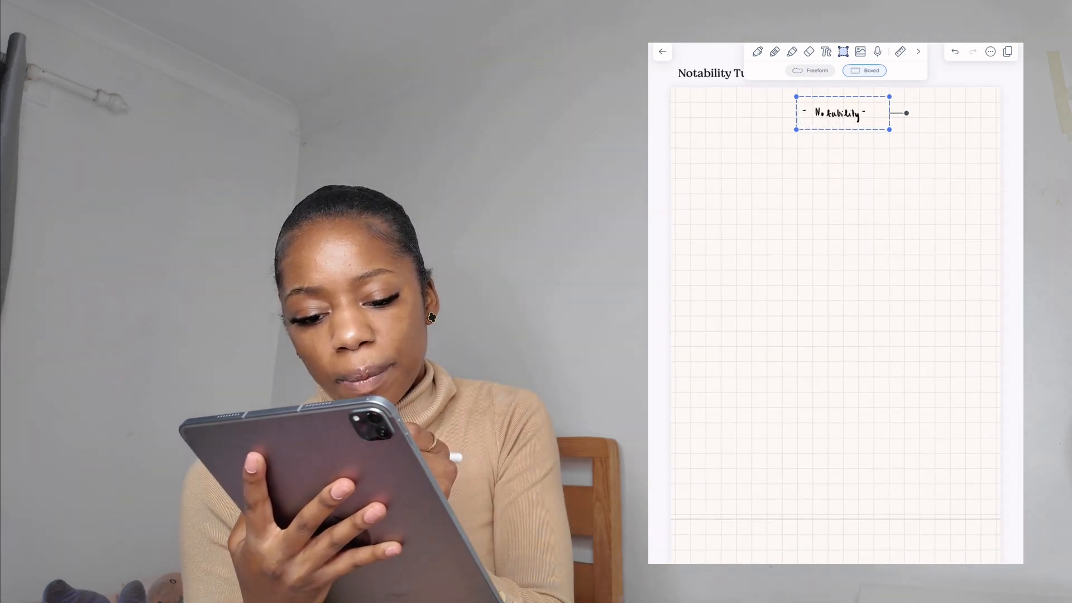
left_click(842, 112)
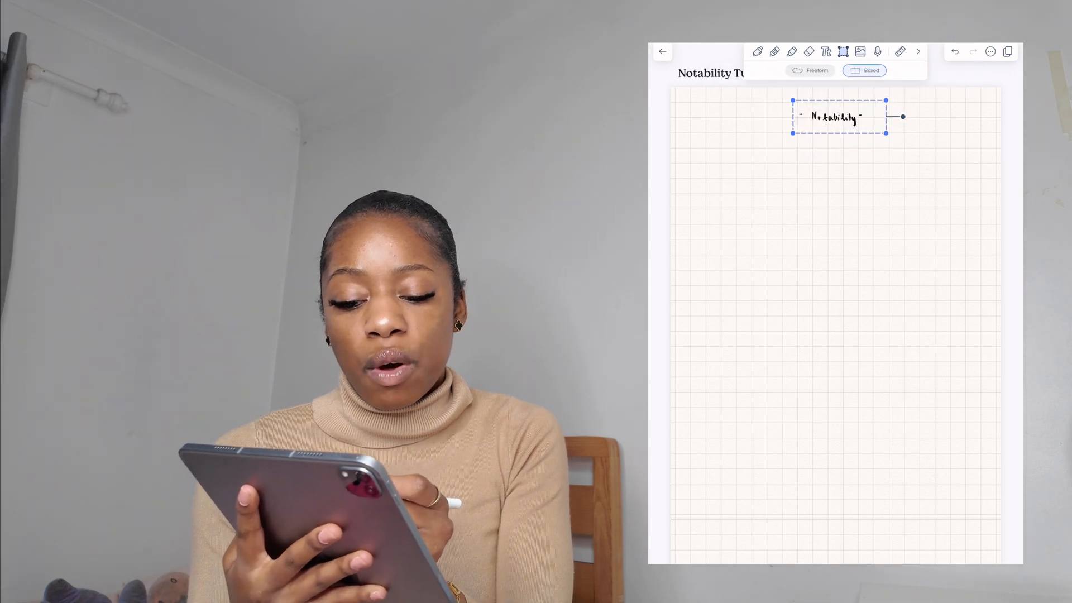
Zoom in, write the date 4th Nov, 2024 and underline the Notability heading.
left_click_drag(838, 117, 845, 113)
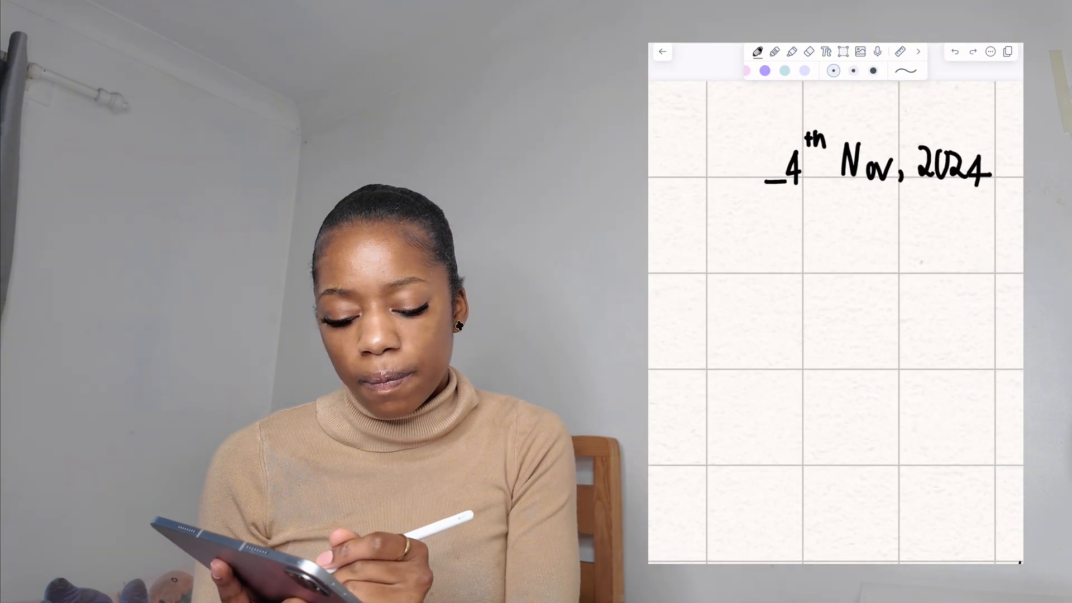
left_click_drag(769, 179, 994, 176)
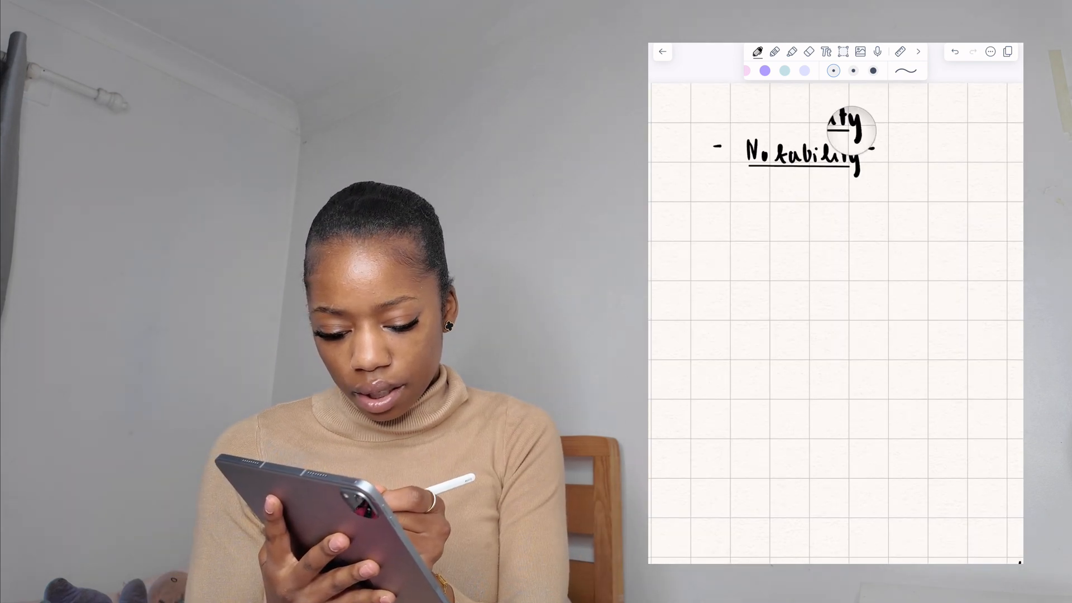
Highlight behind the Notability heading with a light purple highlighter.
left_click(877, 70)
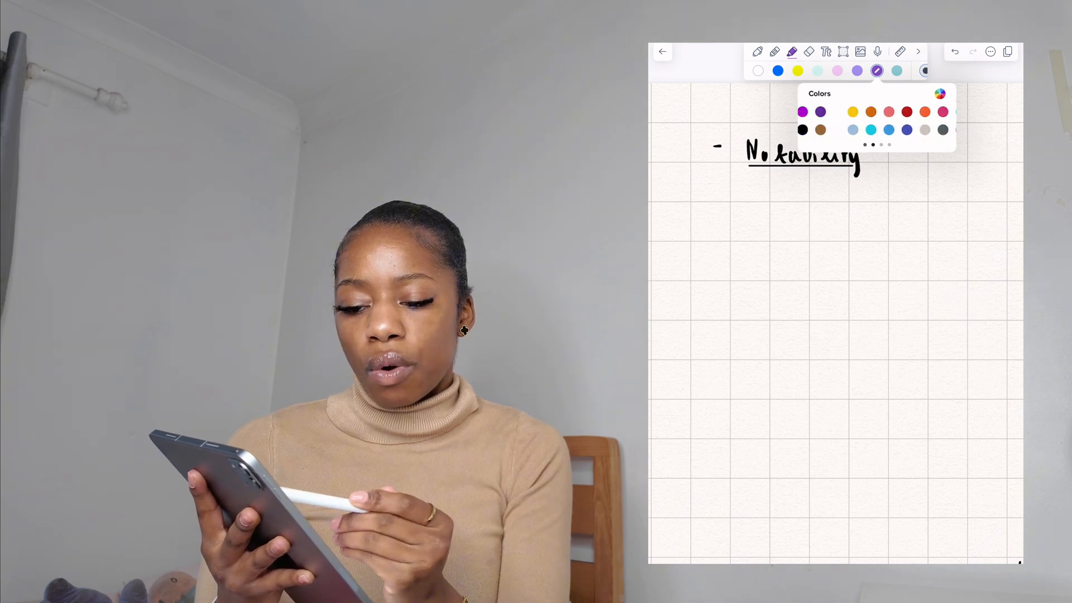
left_click(939, 94)
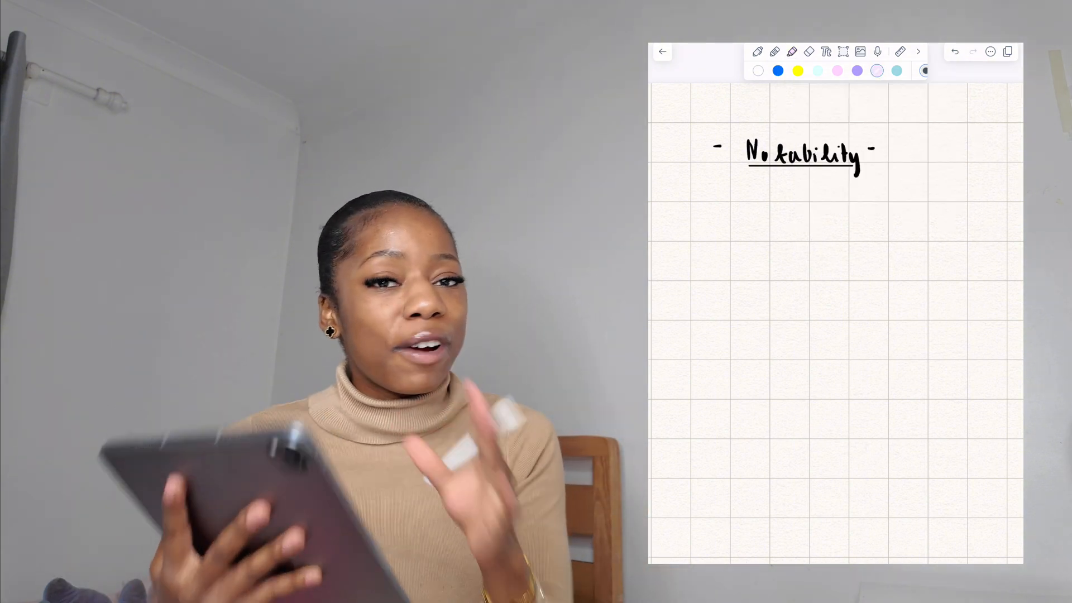
left_click(877, 70)
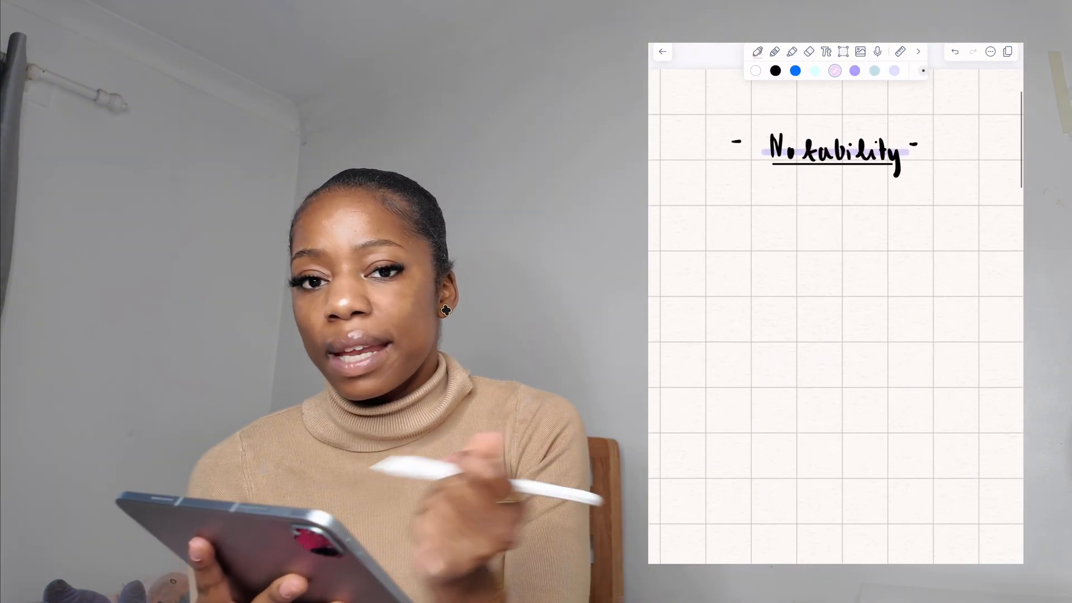
Add a pink highlight to the Notability heading.
left_click(792, 51)
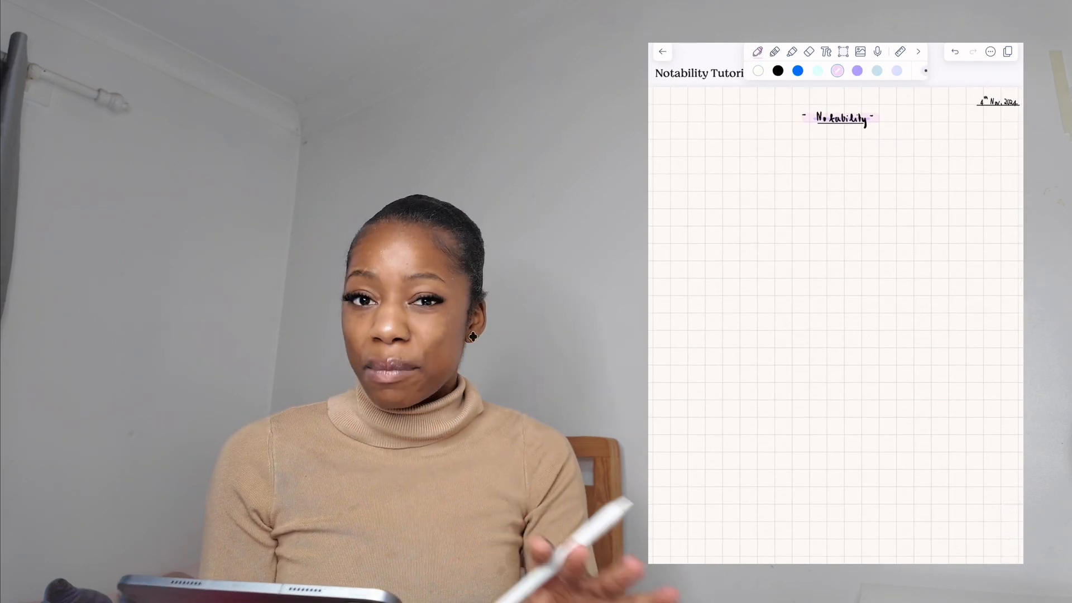
Draw straight black vertical column lines down the grid page.
left_click(757, 52)
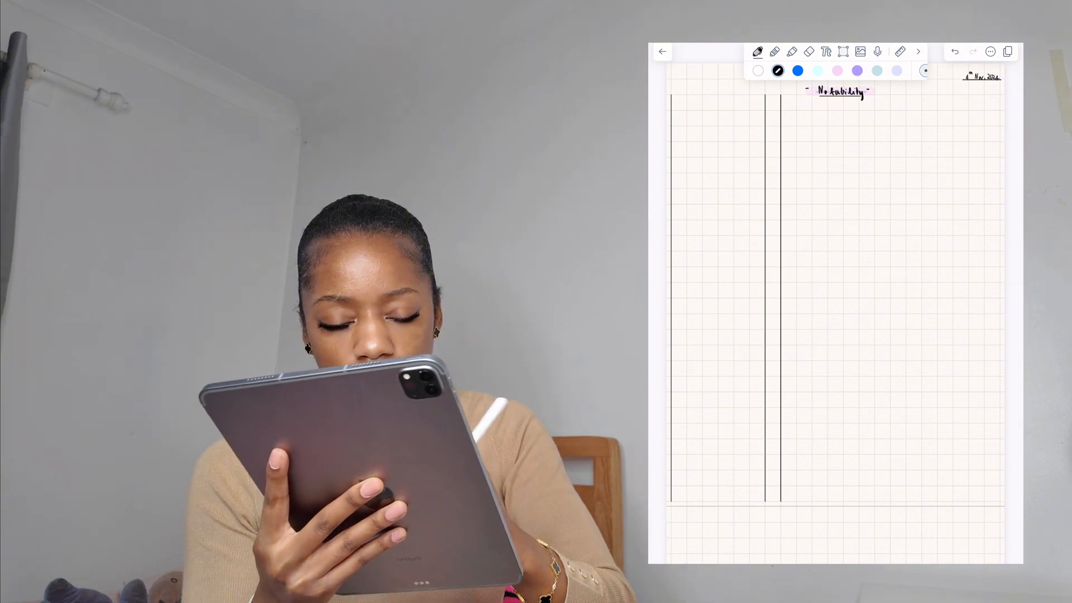
left_click_drag(889, 103, 889, 130)
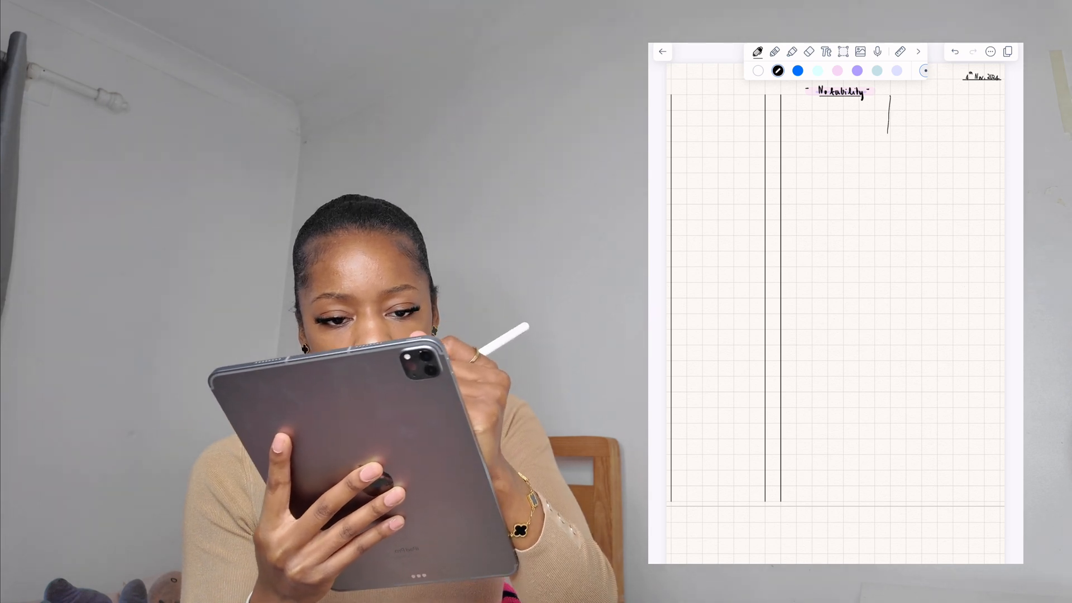
left_click_drag(887, 102, 877, 489)
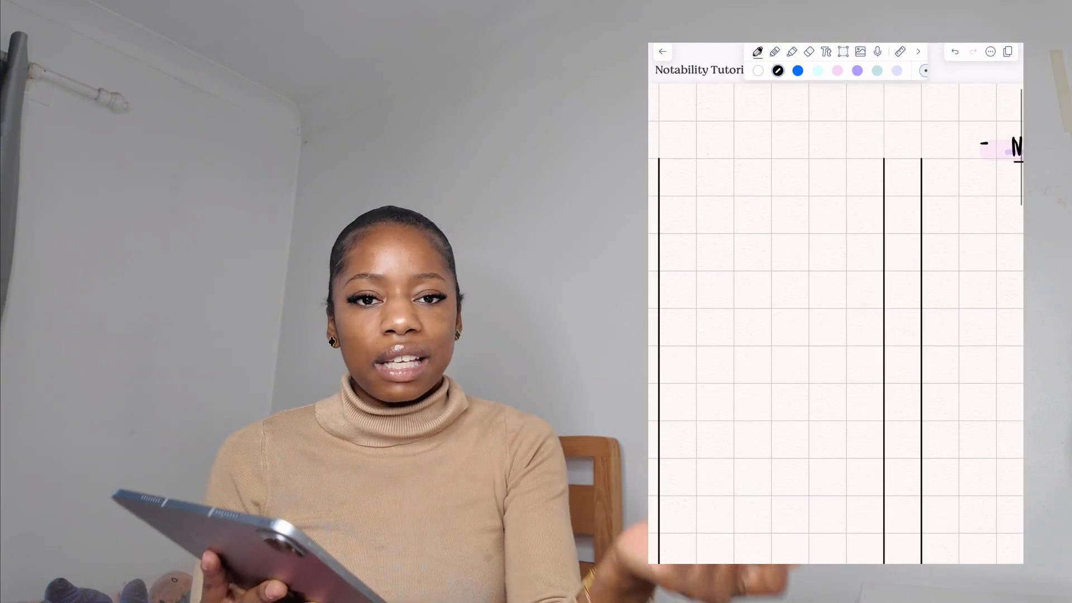
Handwrite 'Semester (1)' atop the first column and stroke it with pink highlight.
type("Seme")
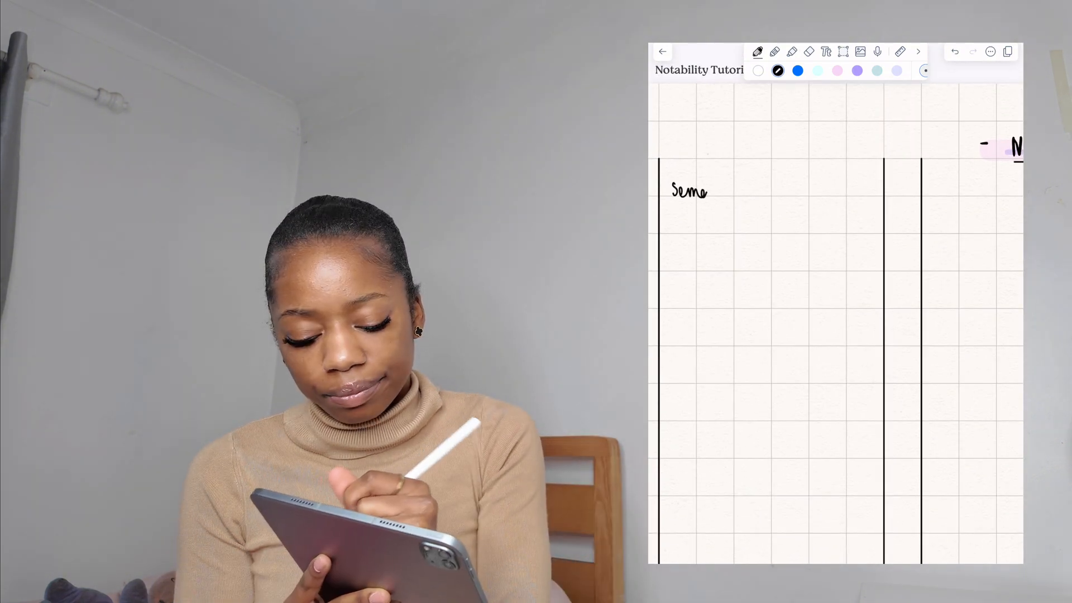
type("ster (1")
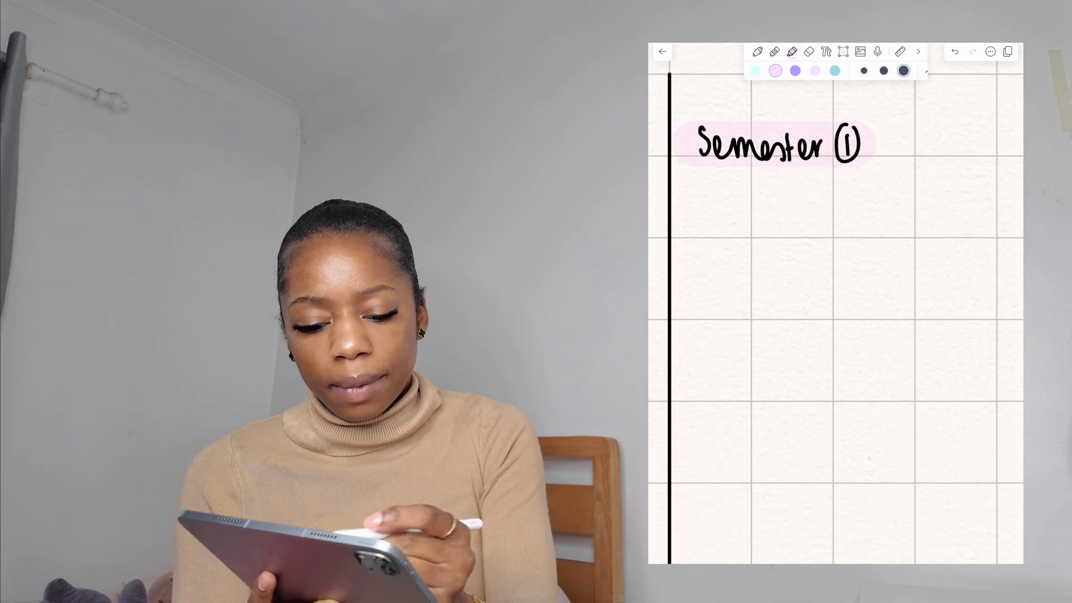
left_click(795, 71)
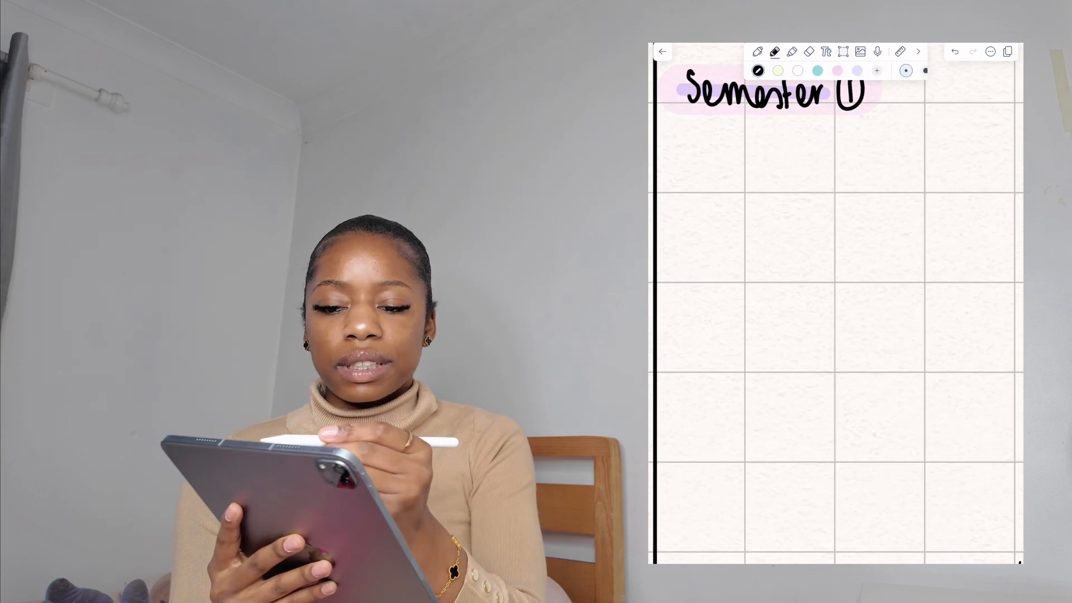
left_click(809, 51)
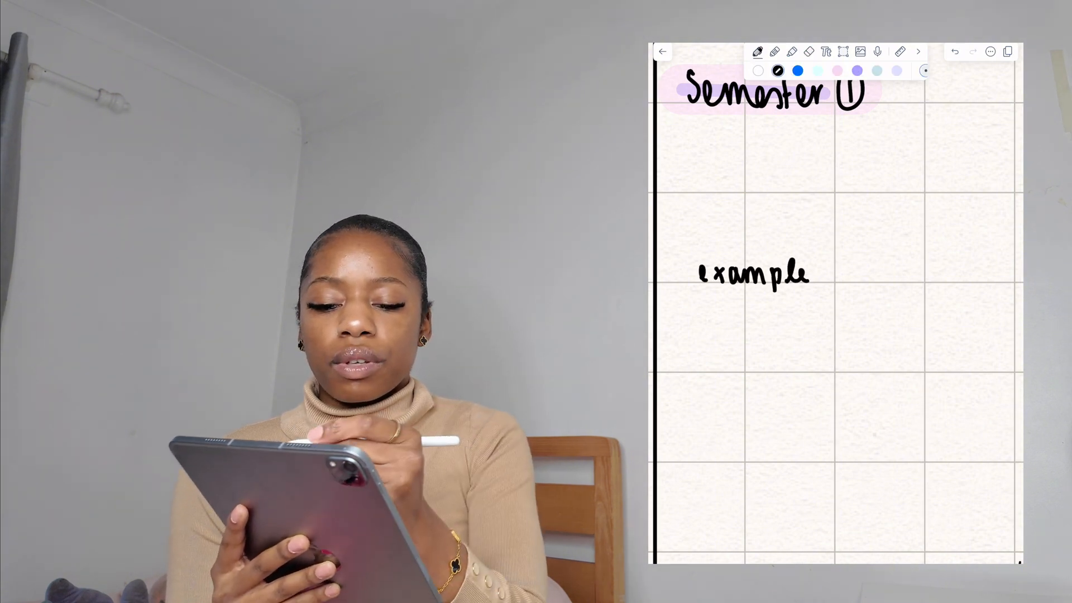
Rub out the handwritten word 'example' with the eraser, leaving the heading and columns.
left_click(809, 51)
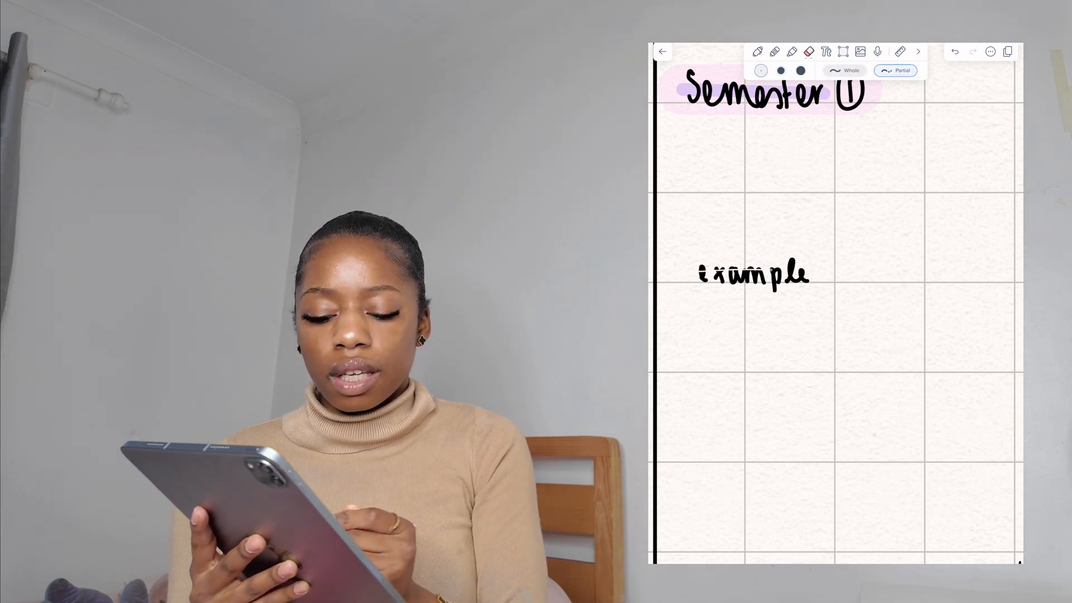
left_click(758, 51)
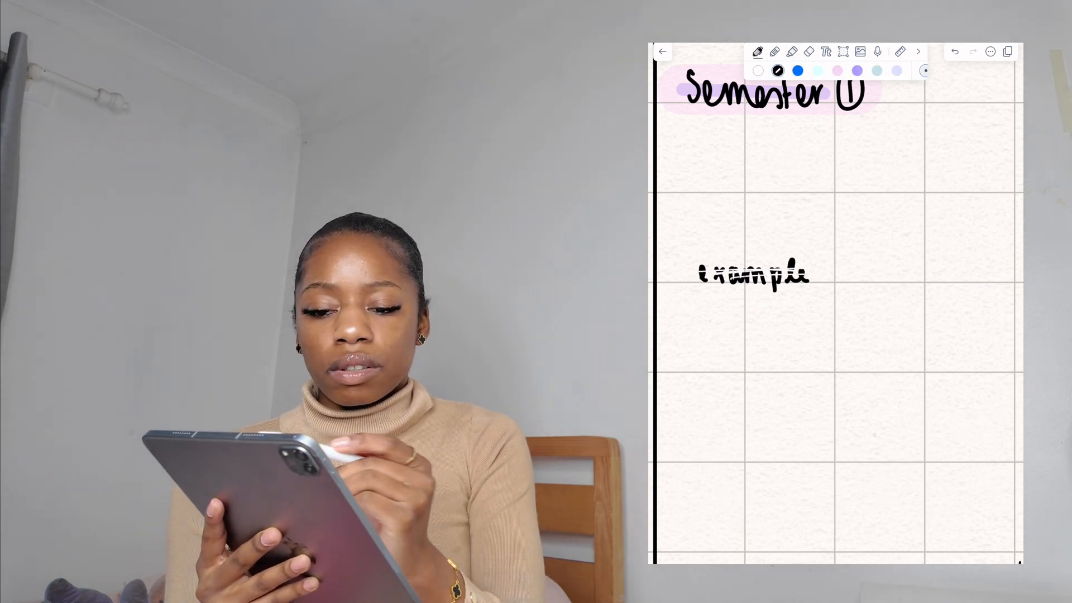
left_click(809, 52)
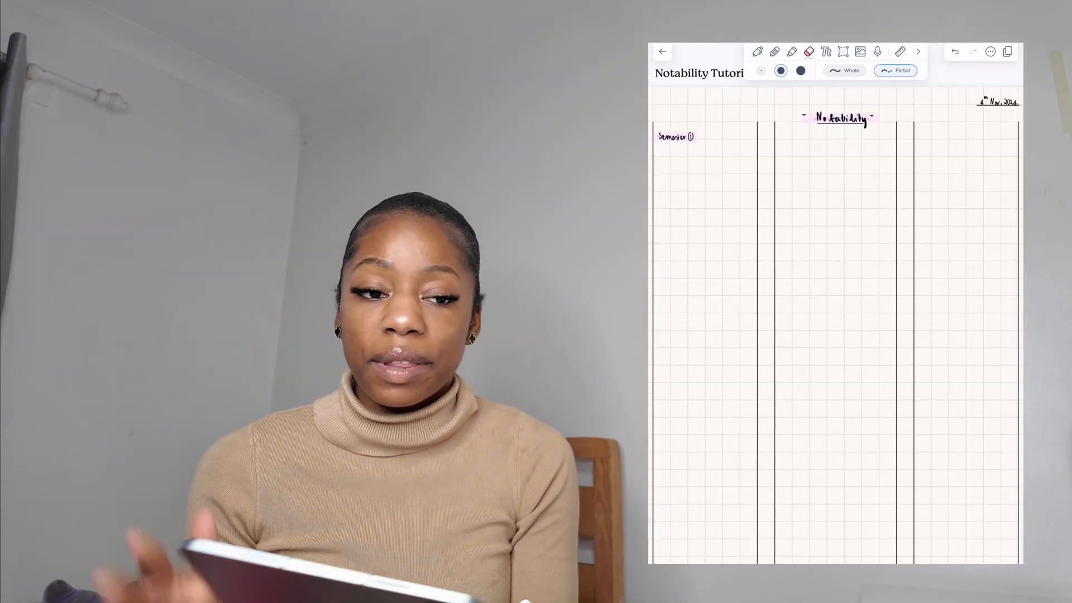
From the library, create a new subject named 'Autum 2024 Semester'.
left_click(661, 51)
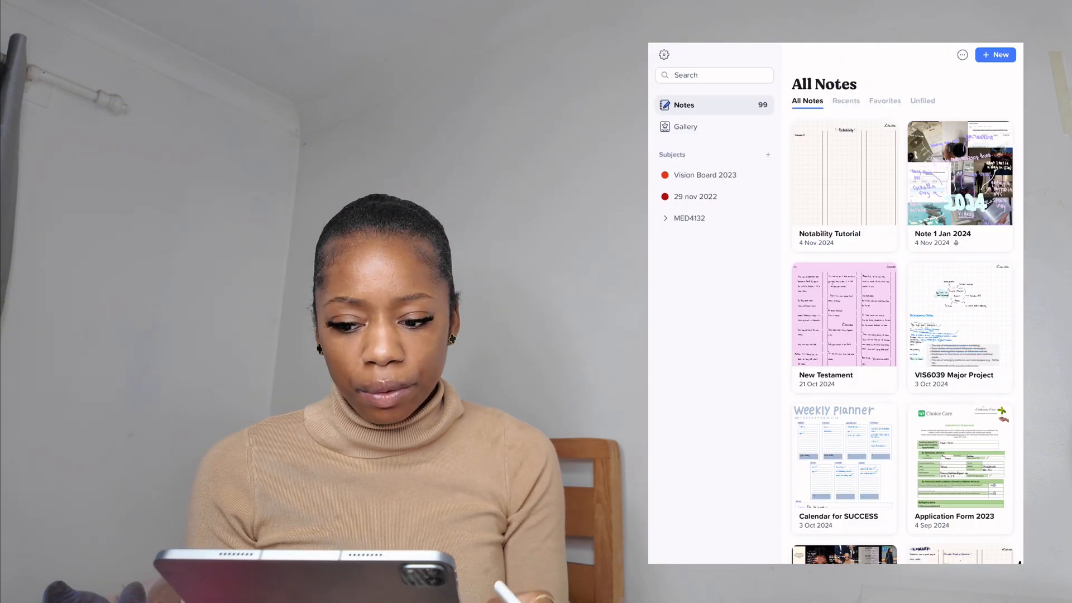
left_click(767, 154)
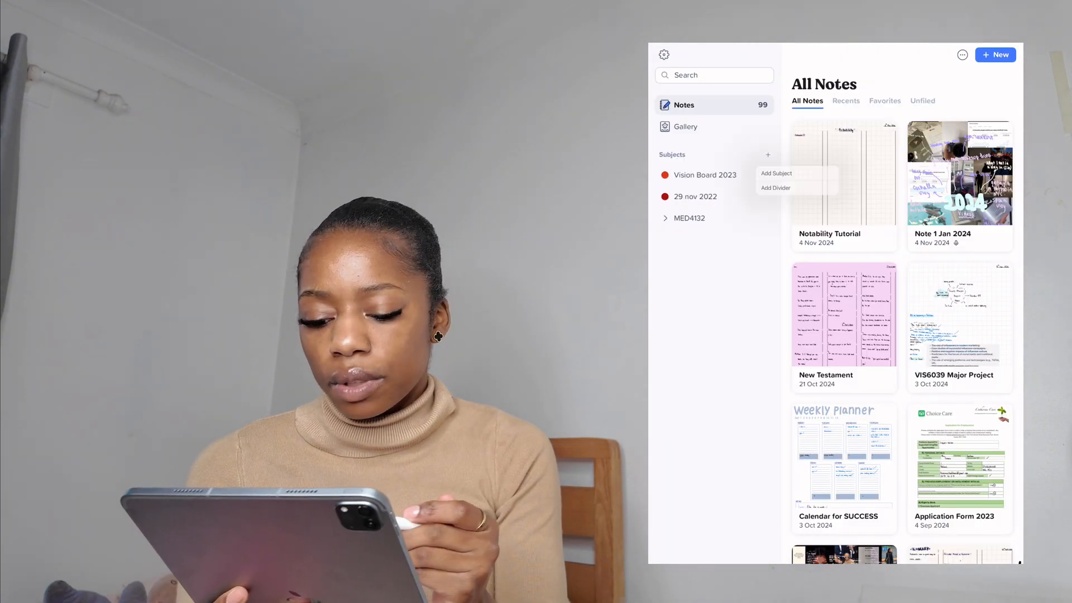
left_click(776, 173)
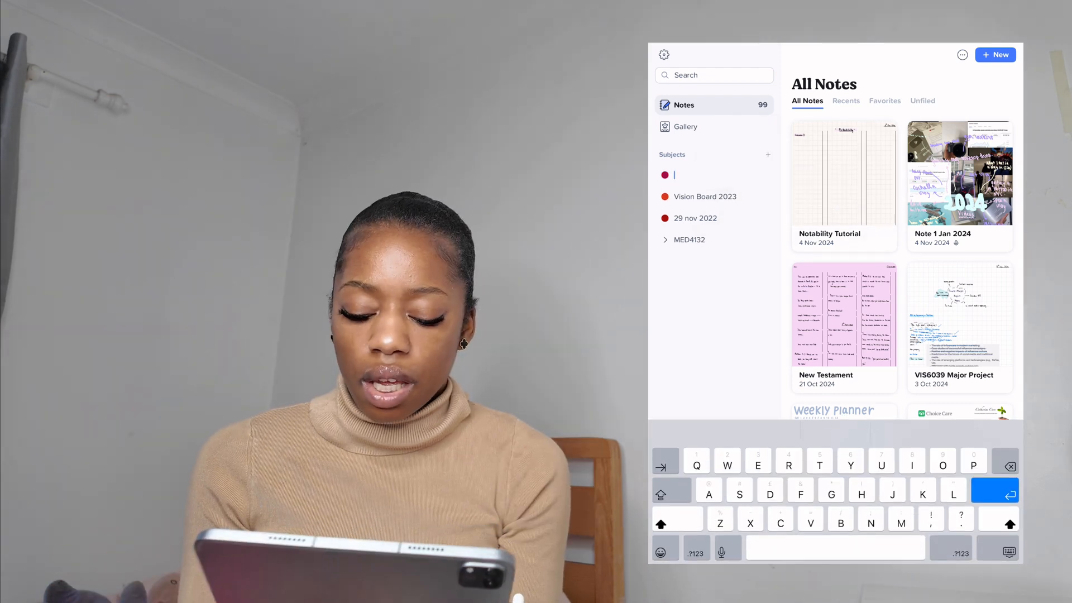
type("Autum 2024 Semester")
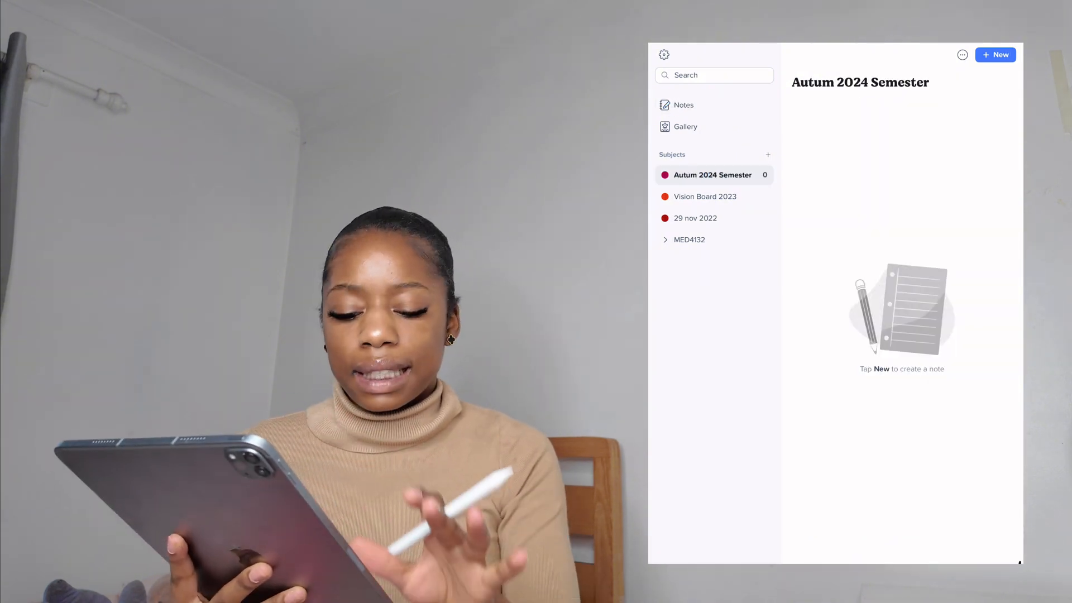
File the Notability Tutorial note into the Autum 2024 Semester subject.
left_click(683, 105)
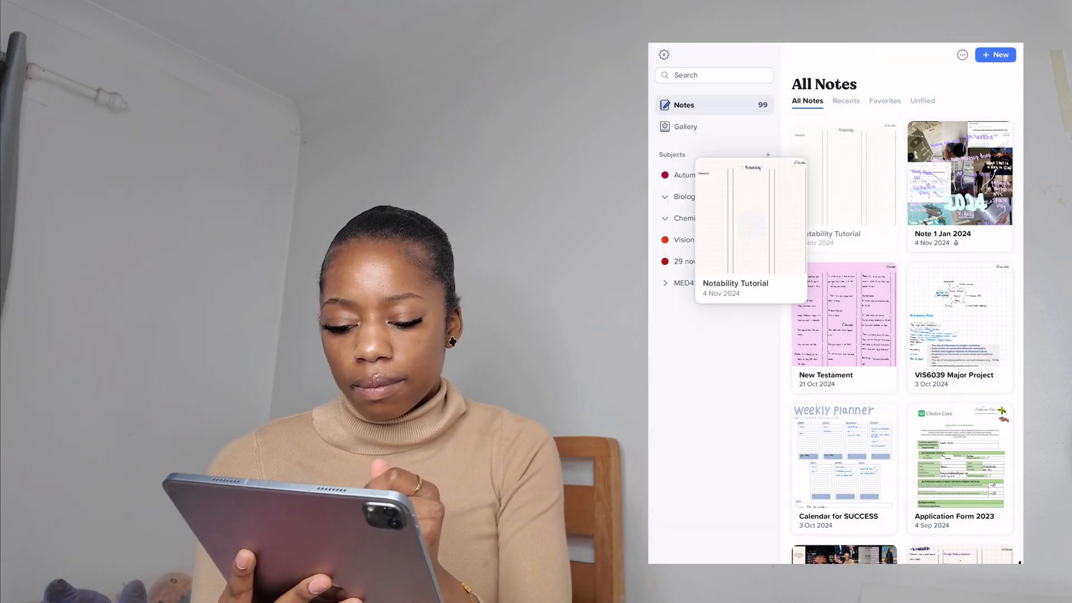
left_click(711, 174)
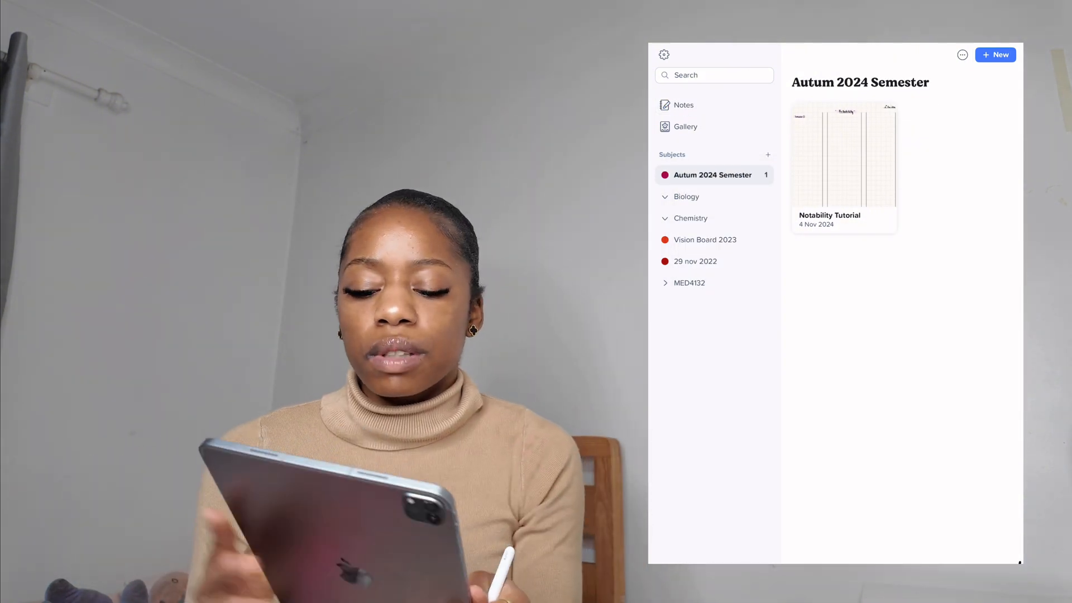
left_click(683, 104)
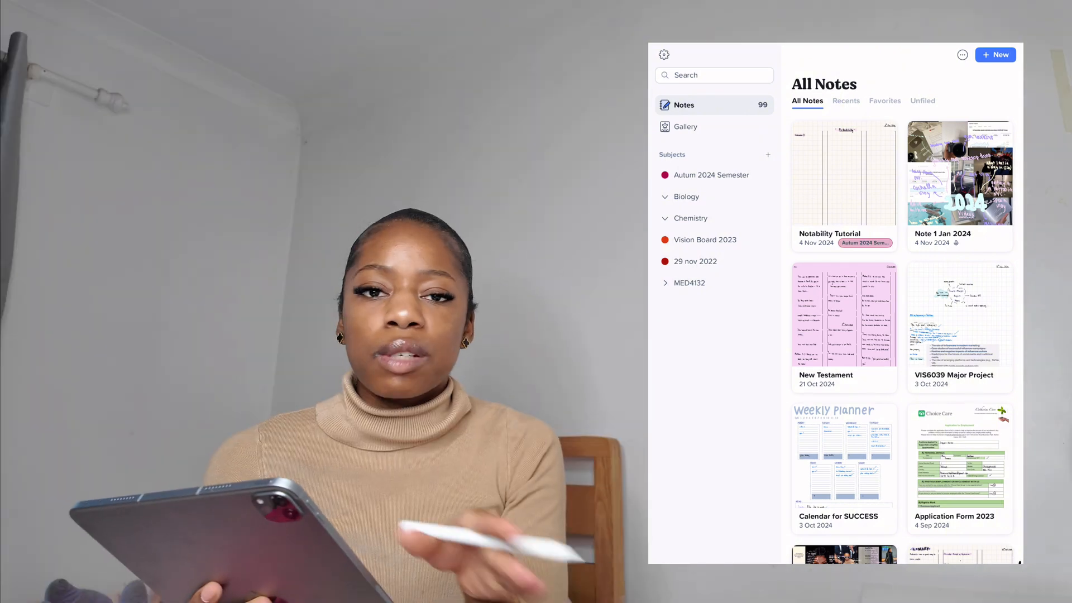
Search all notes for the tutorial, clear the search, and reopen the Notability Tutorial note.
type("M")
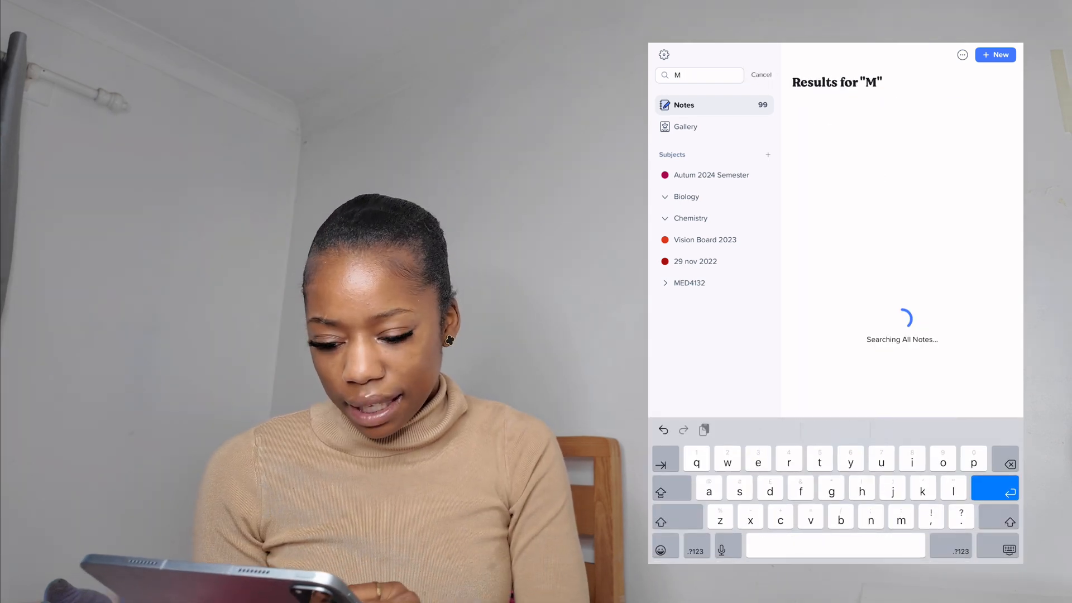
type("ed")
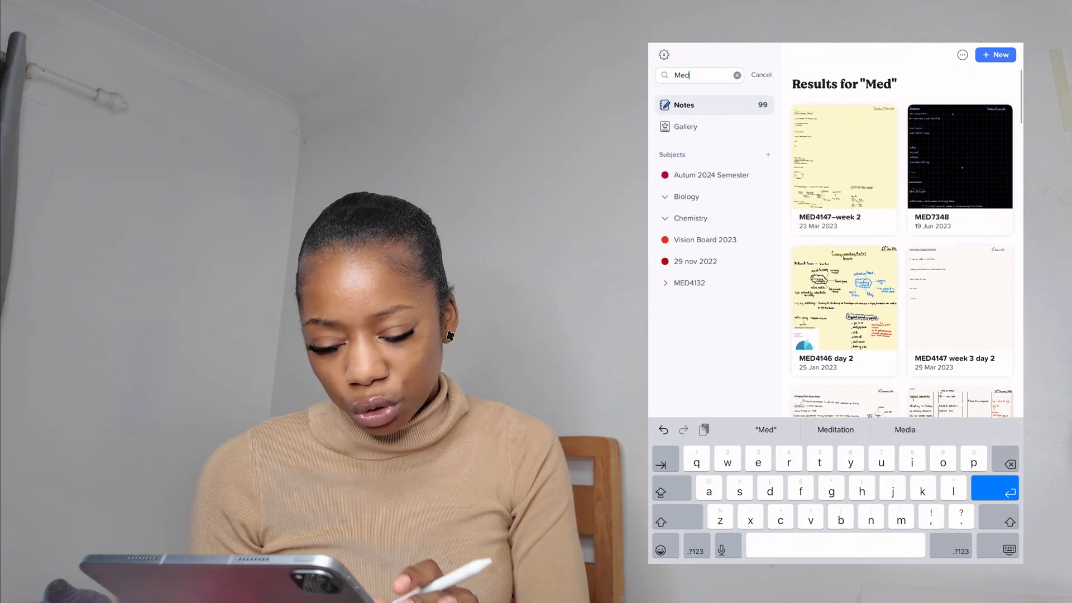
type("Notability tu")
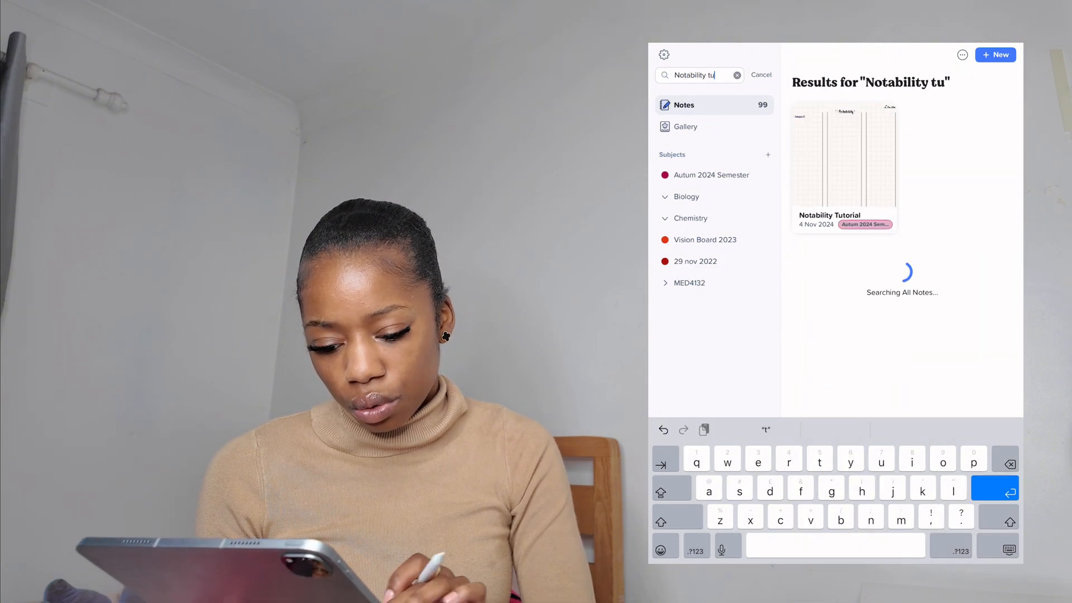
left_click(737, 74)
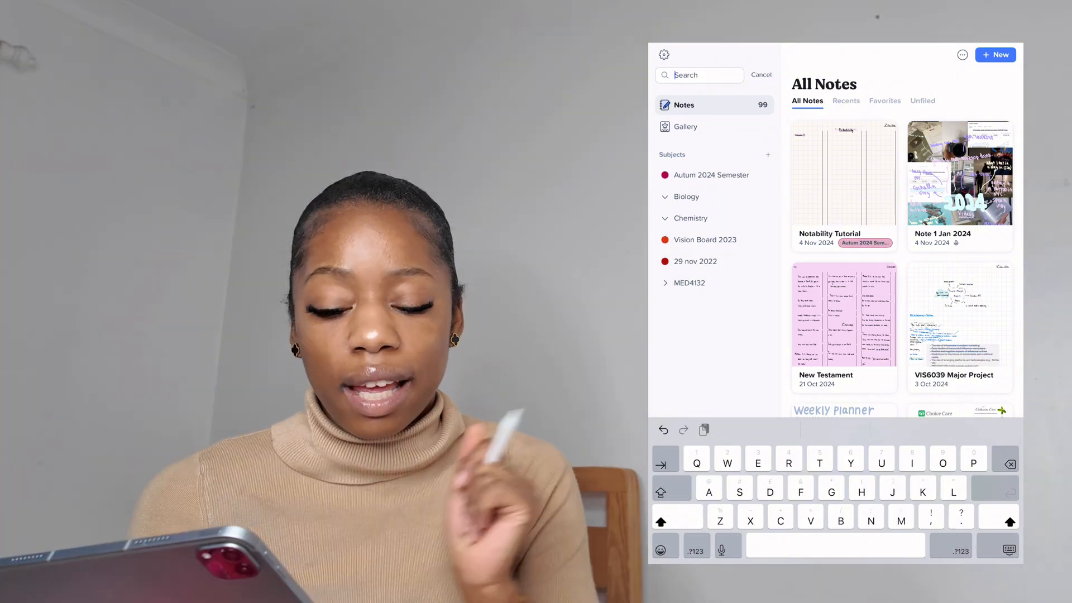
left_click(844, 174)
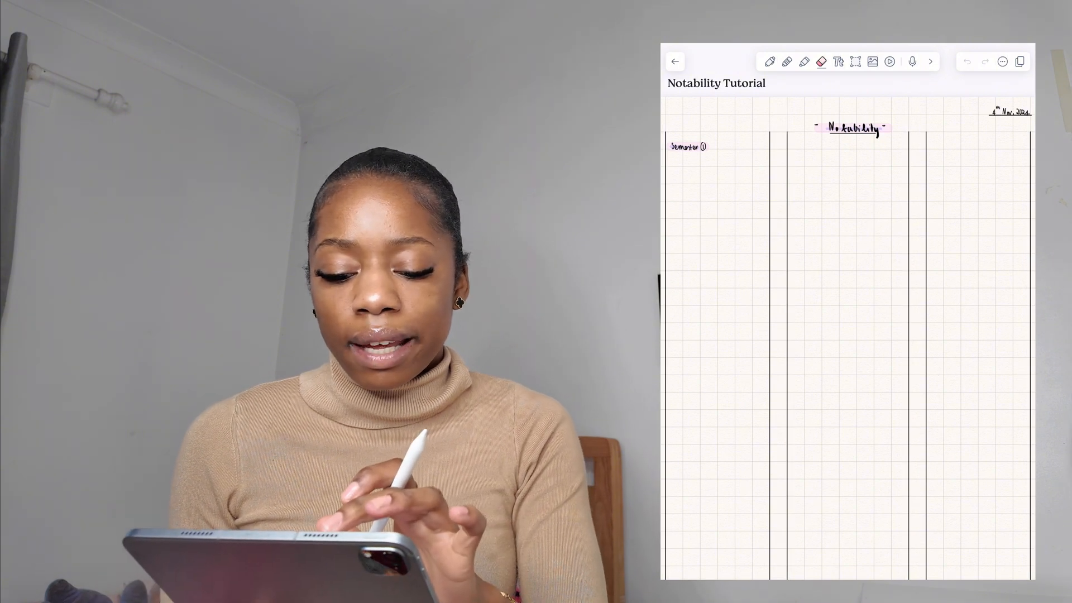
Insert a photo into the Semester 1 column, label it 'thumbnail', and begin a typed caption.
left_click(889, 62)
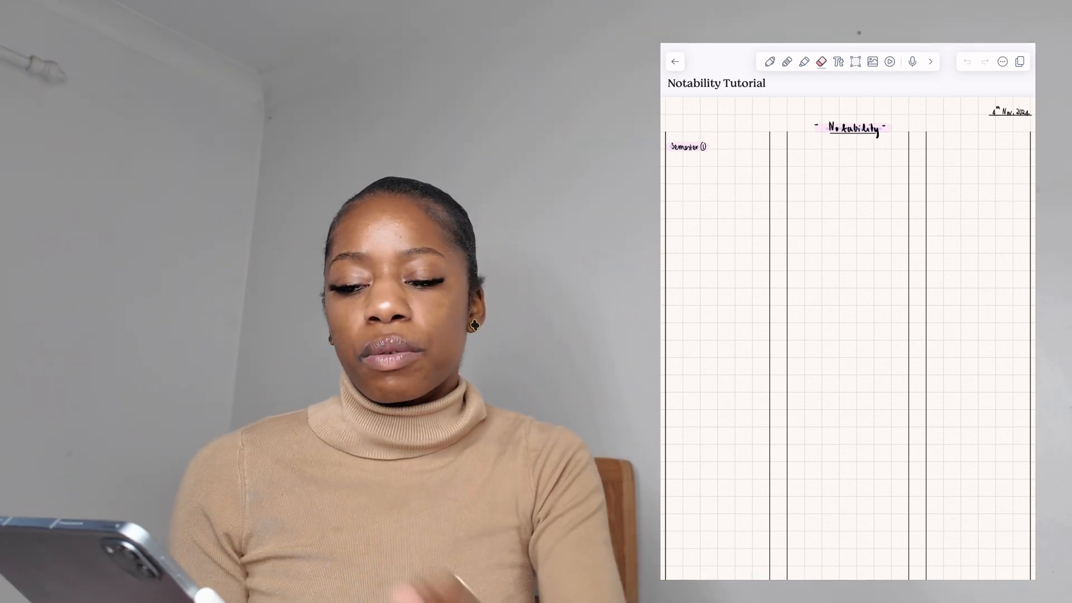
left_click(1001, 62)
type("T")
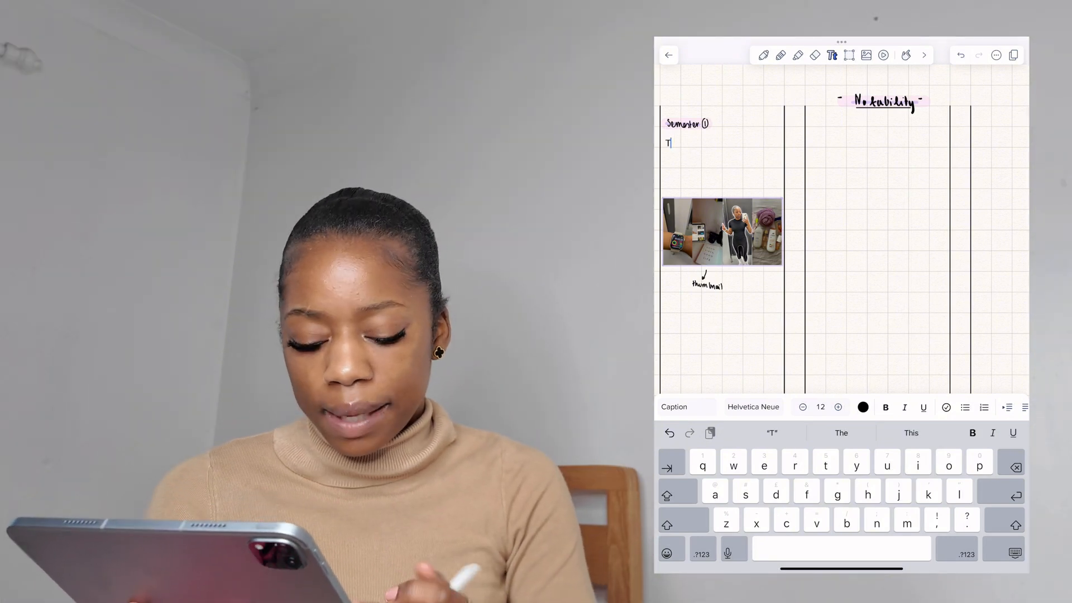
Finish typing 'Type whatever', set it in Arial, check its colour, and make it a bullet.
type("ype what")
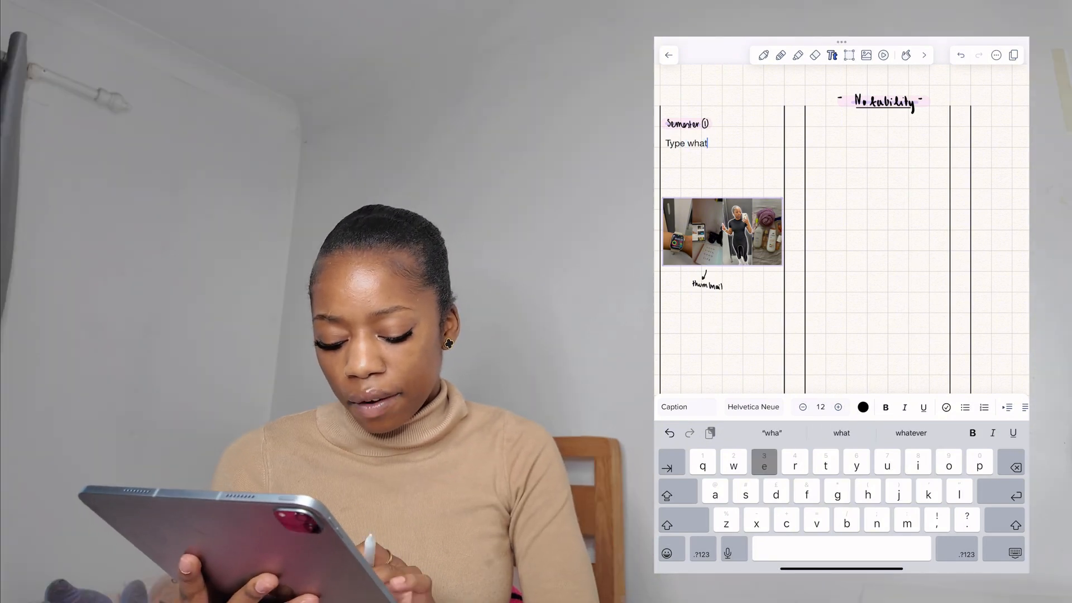
left_click(753, 407)
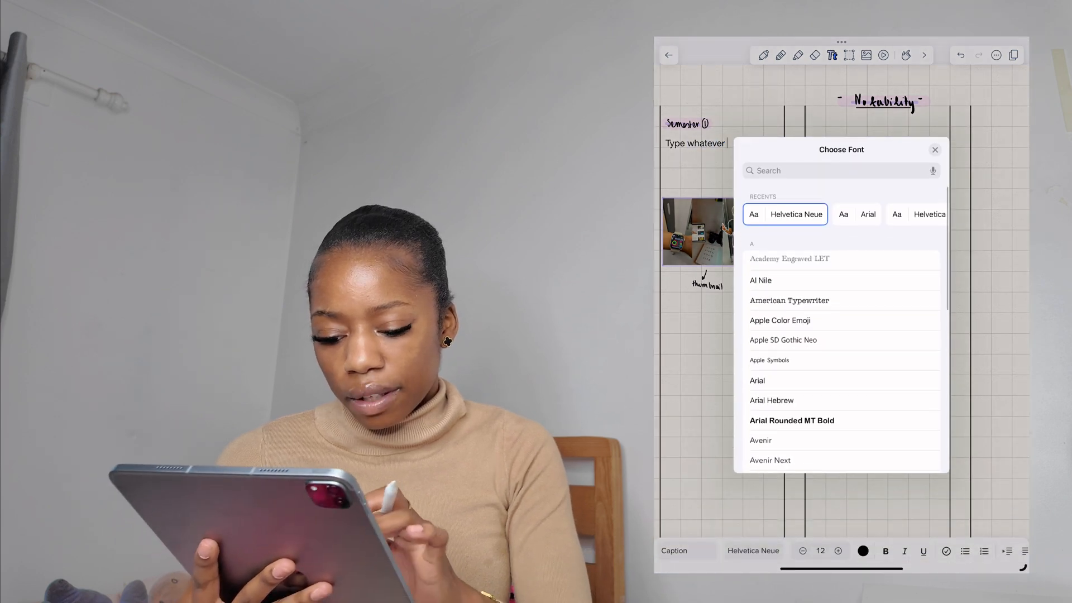
left_click(868, 214)
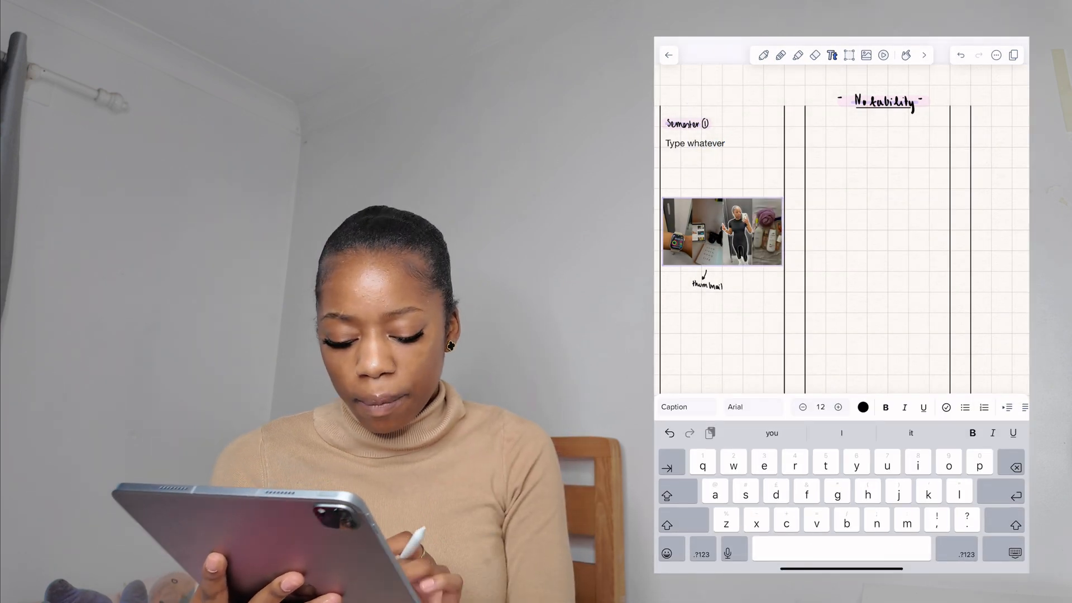
left_click(862, 407)
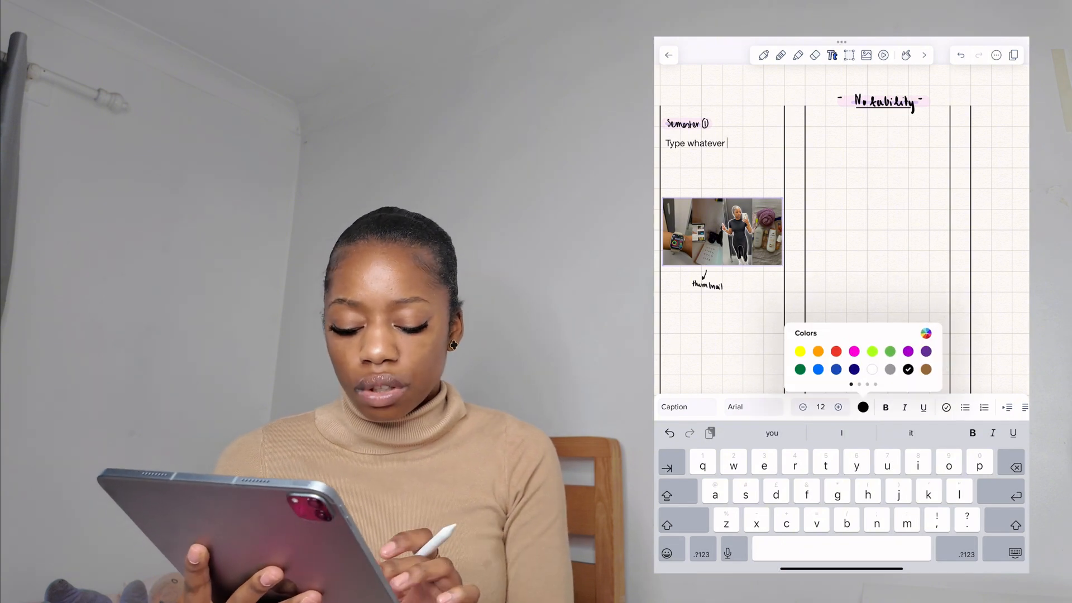
left_click(885, 407)
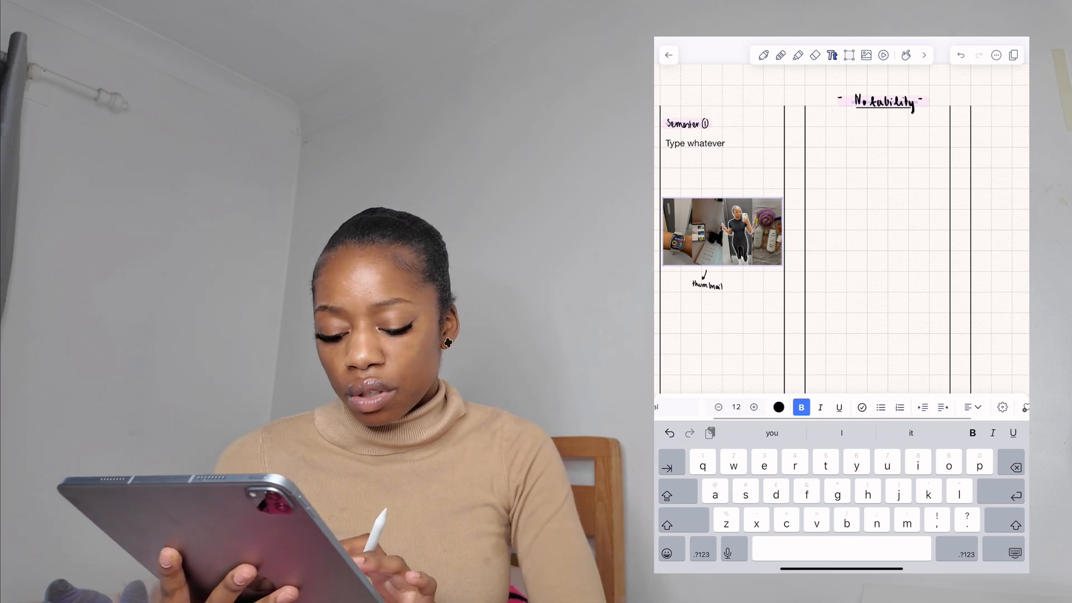
left_click(865, 55)
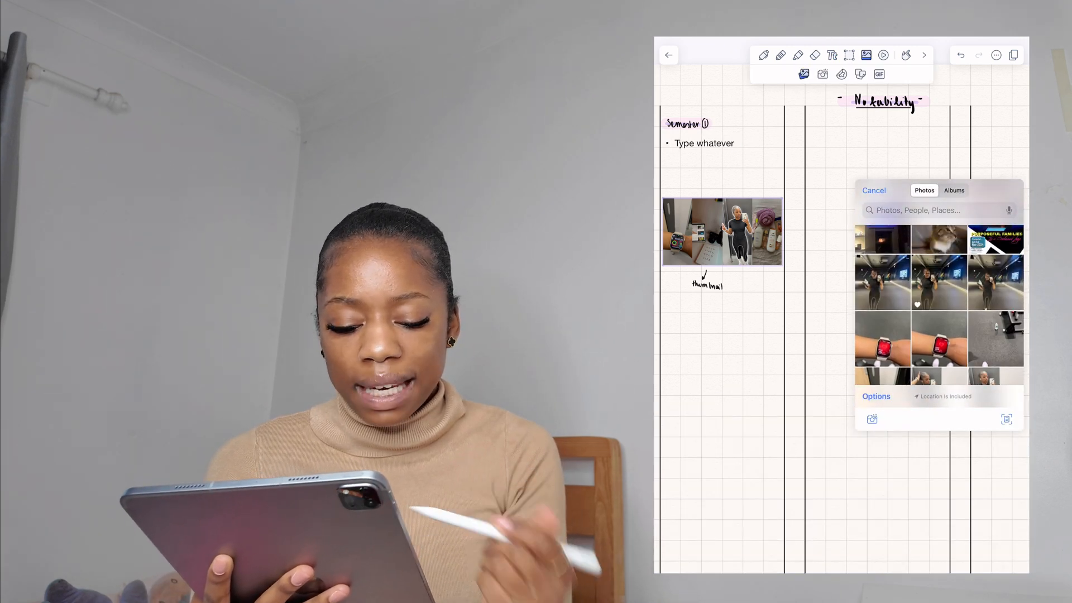
Place a desk photo in the middle column and pick purple highlighter to frame it.
scroll("down", 3)
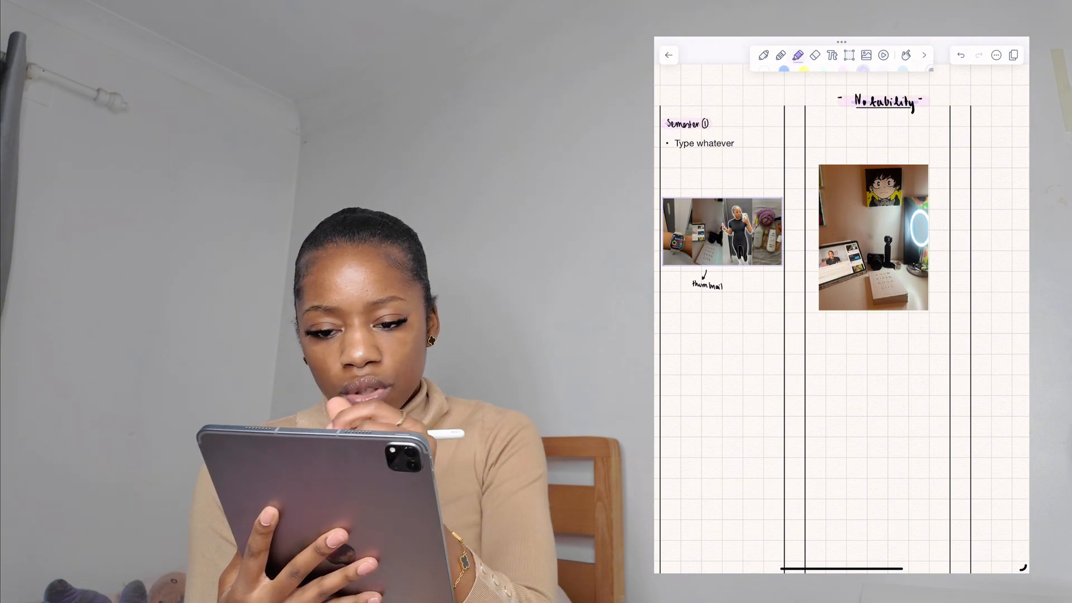
left_click(797, 55)
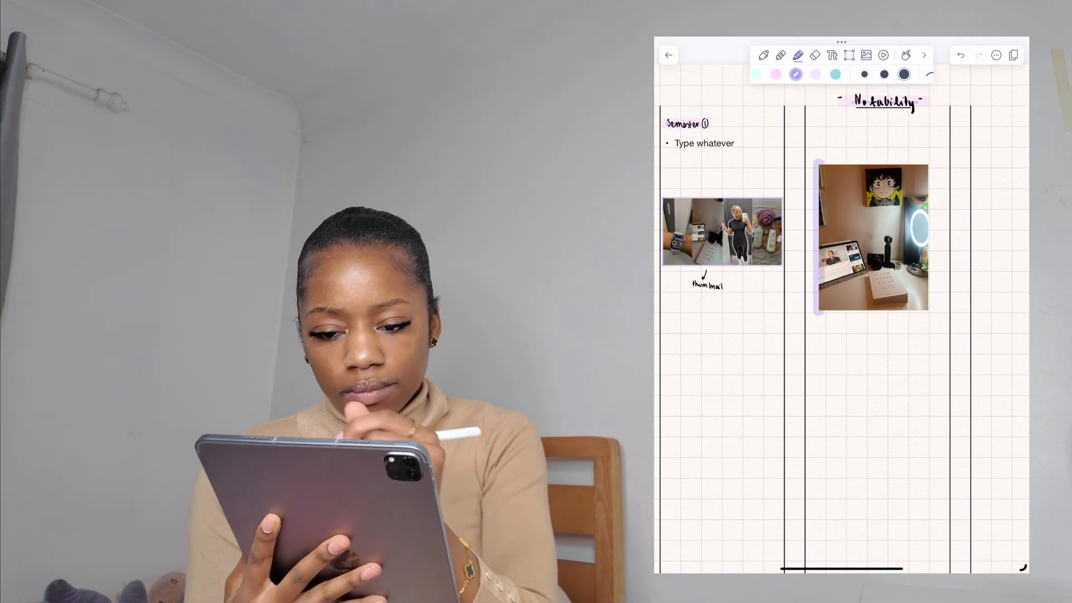
left_click(776, 74)
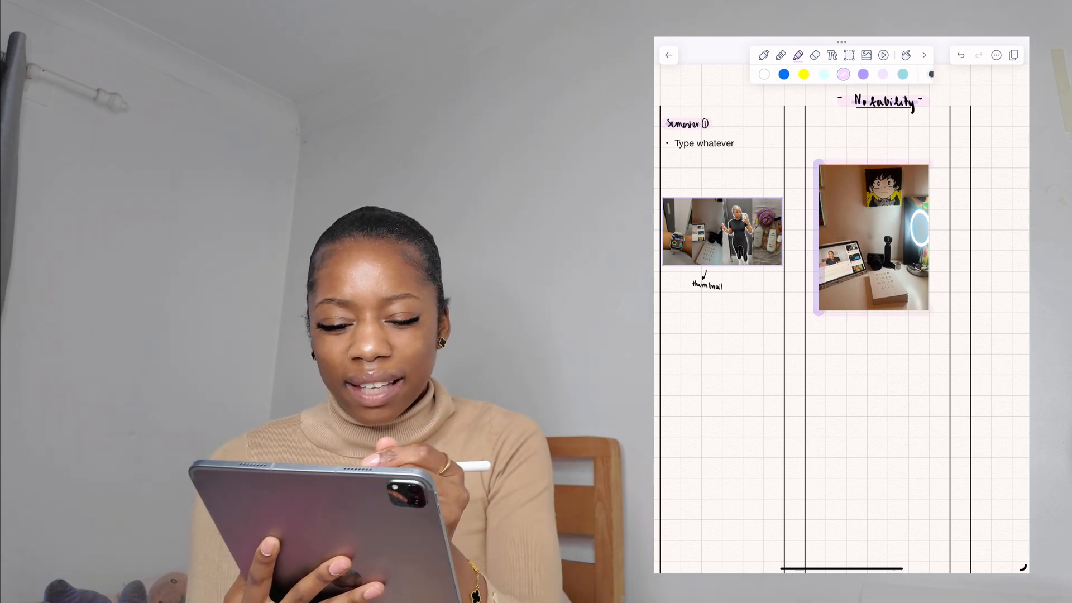
left_click(864, 74)
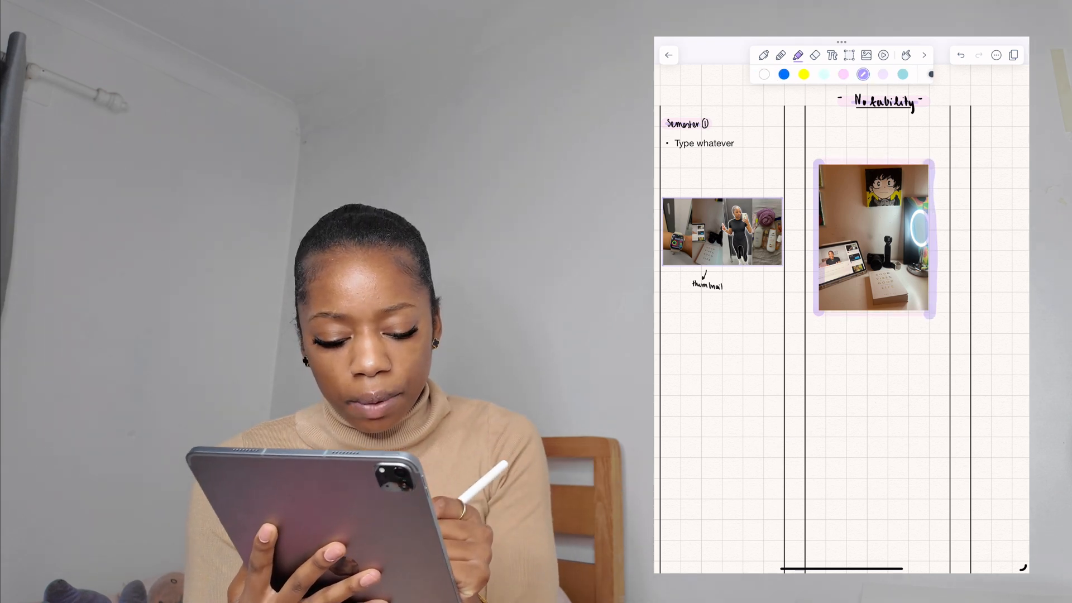